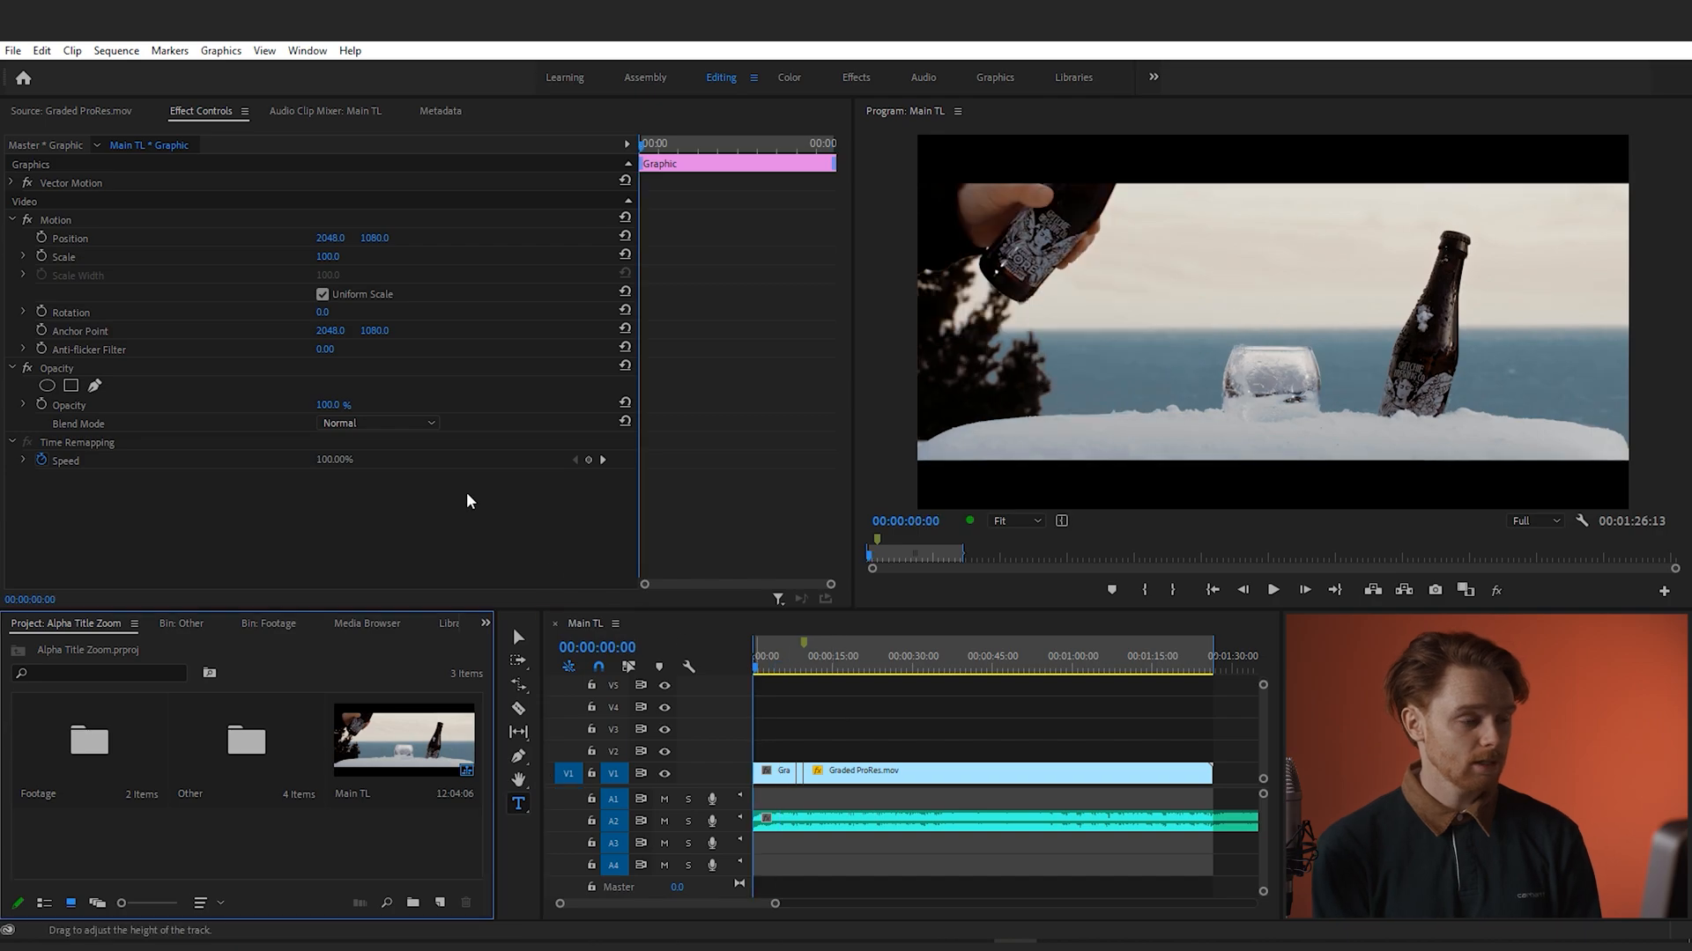
Create a new legacy title named Beer Title from the File menu
left_click(14, 50)
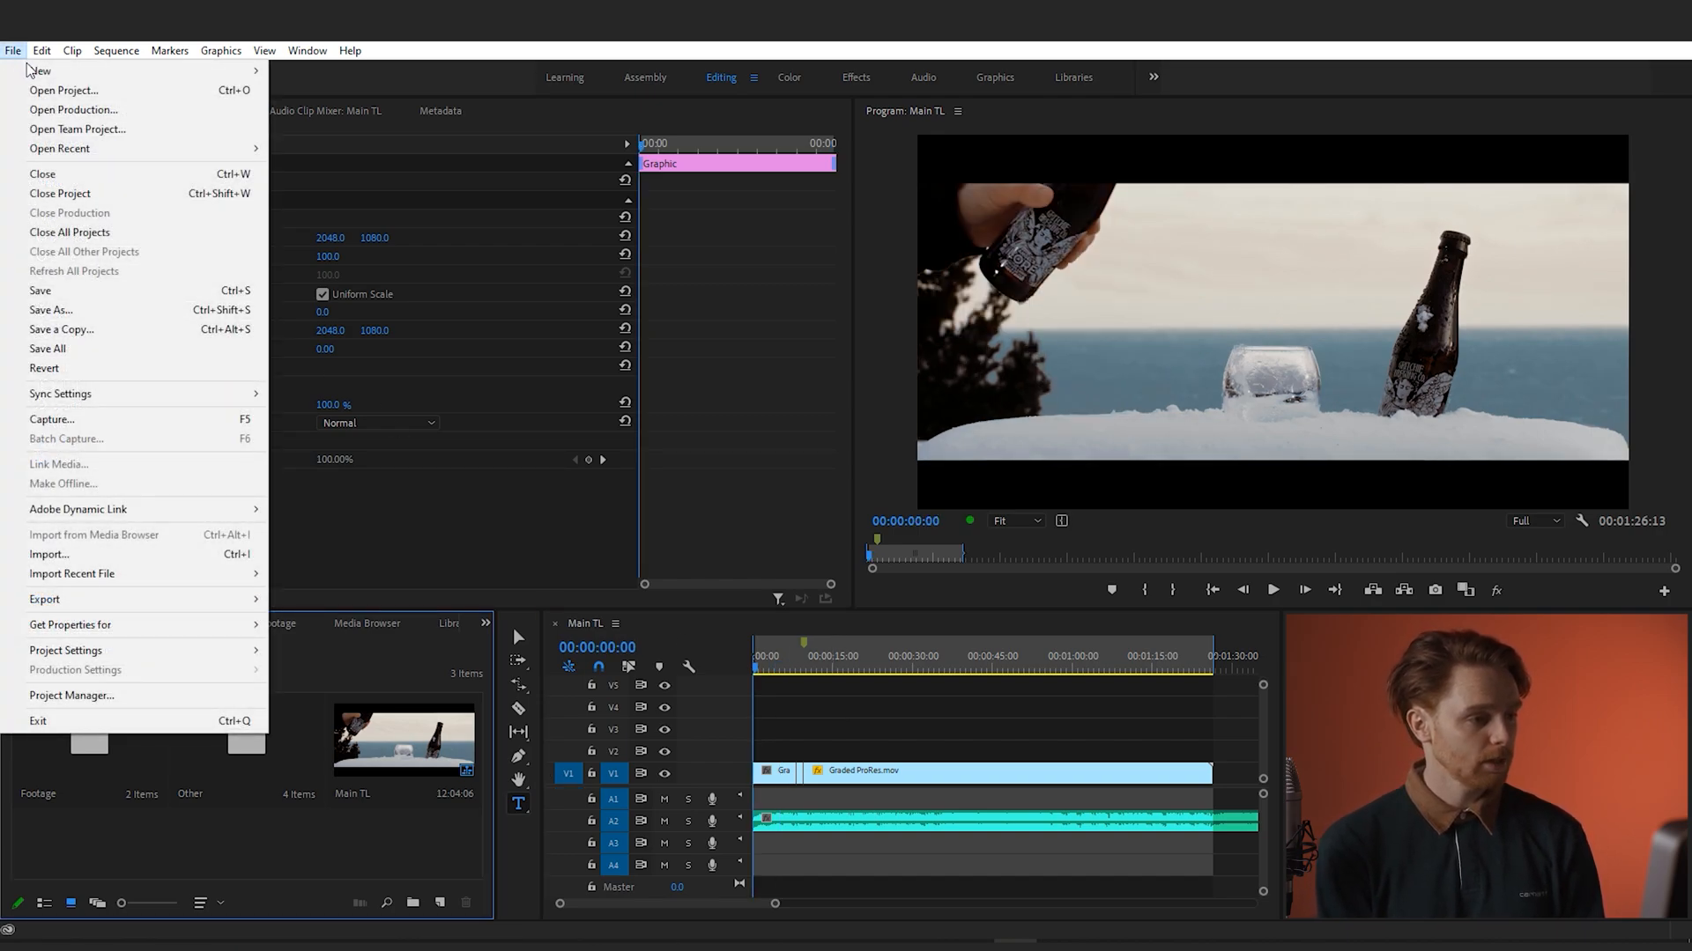
mouse_move(39, 70)
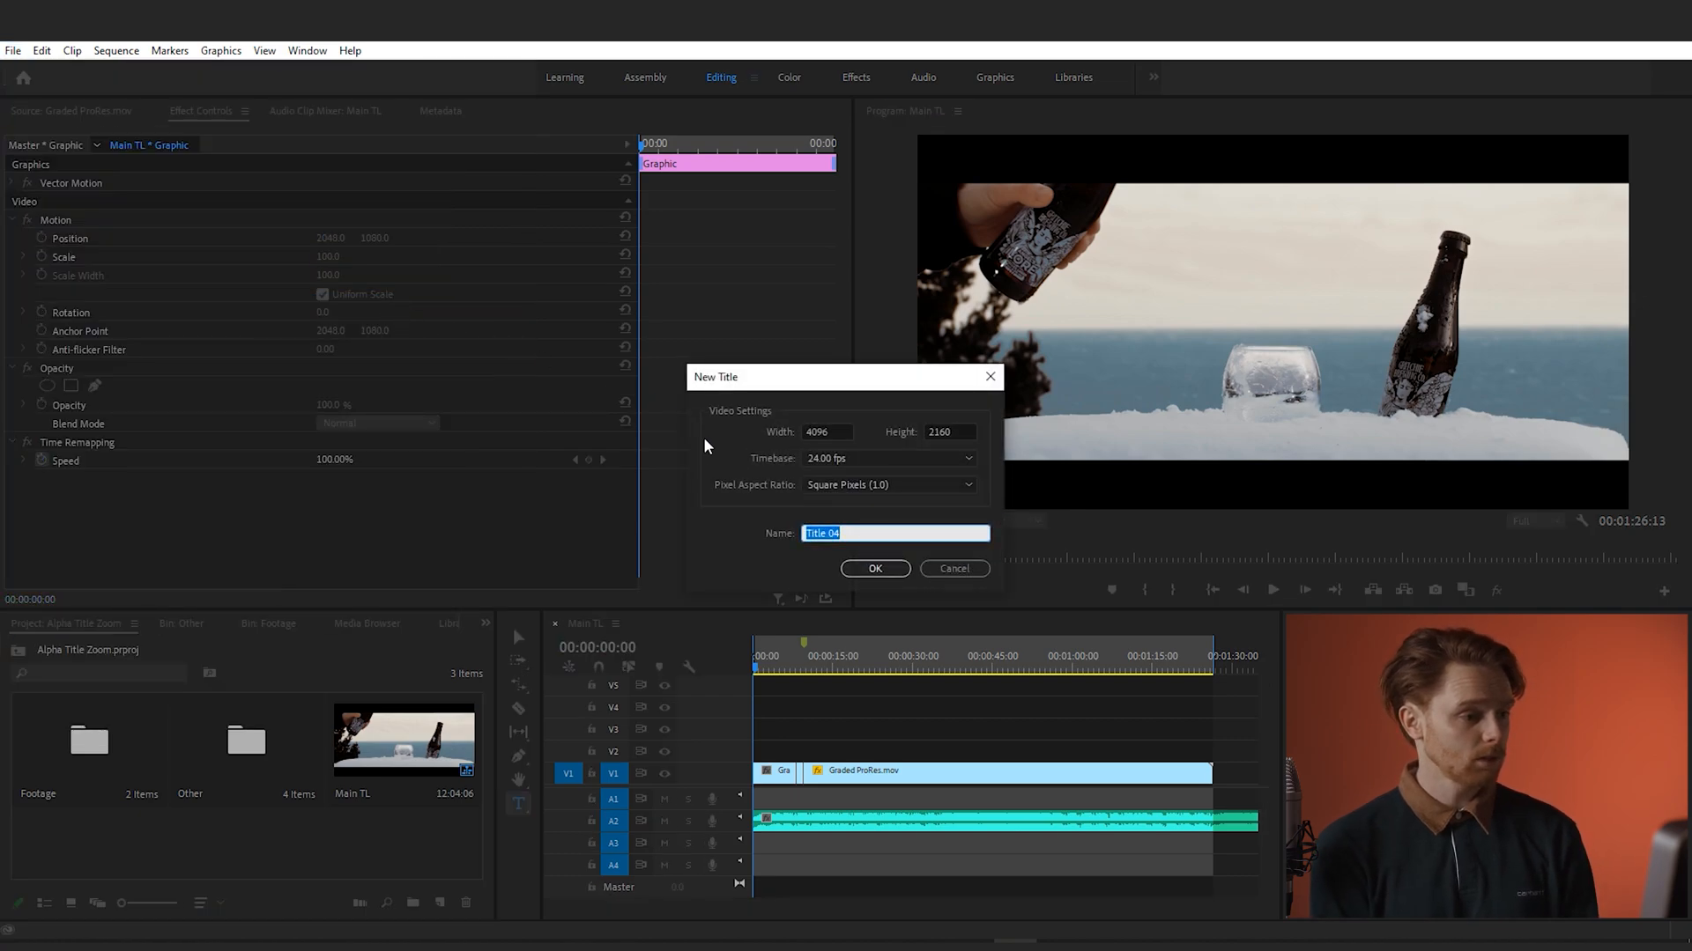
left_click(874, 567)
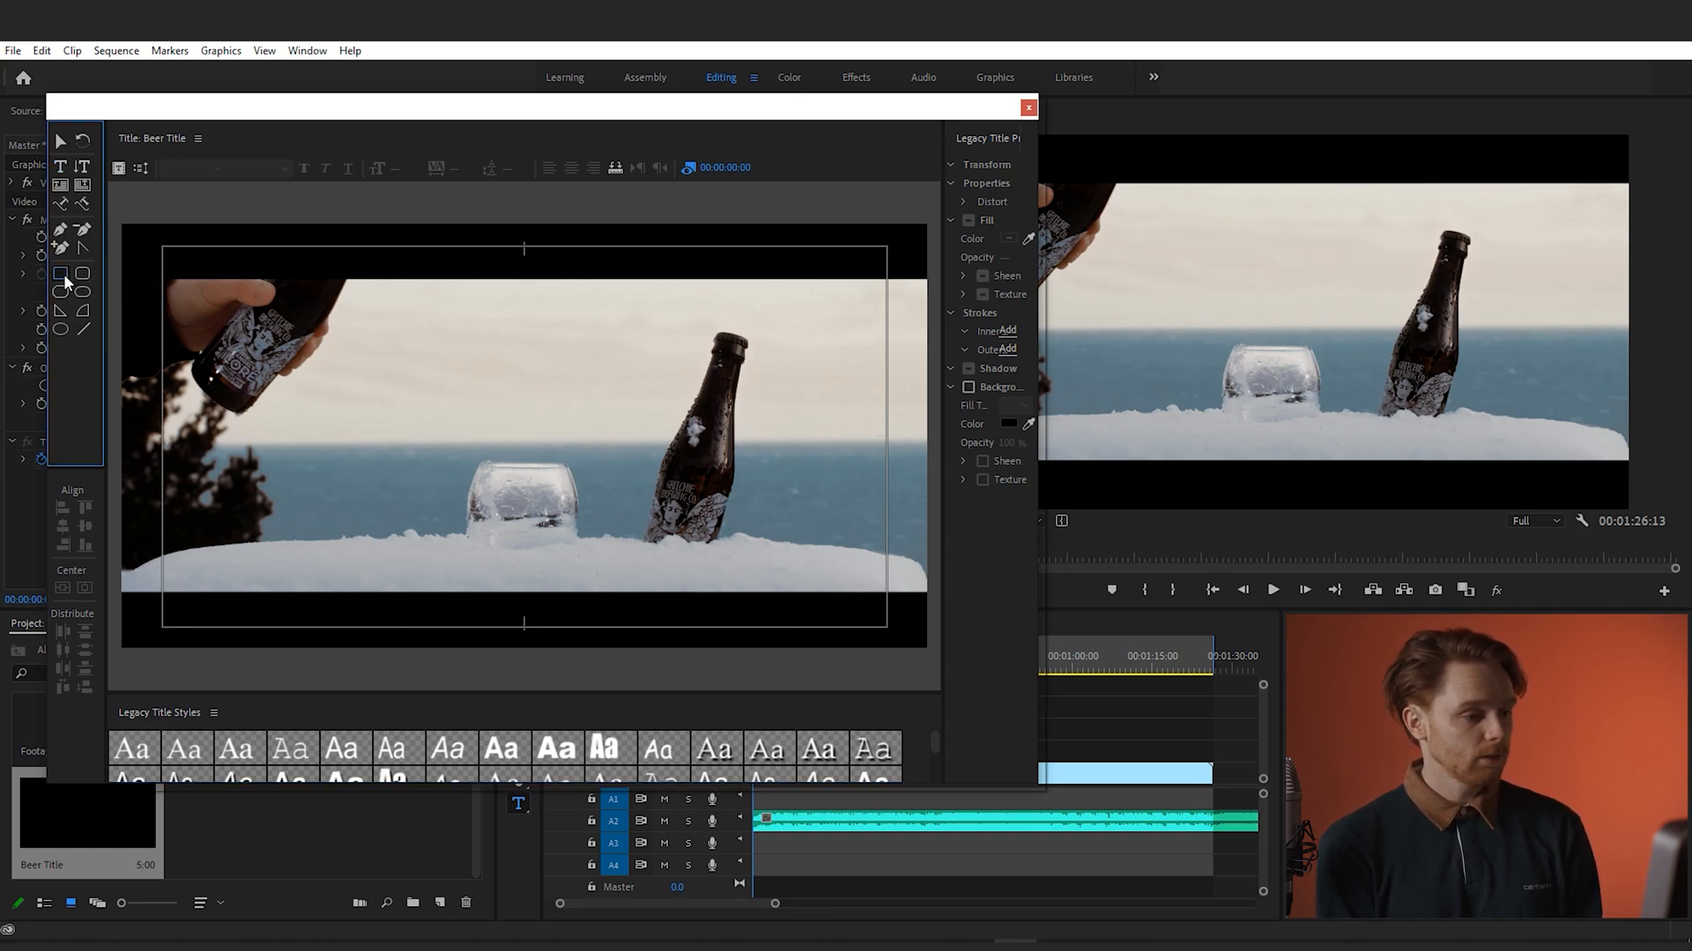
Draw a rectangle covering the whole title frame and fill it black
left_click_drag(162, 249, 472, 493)
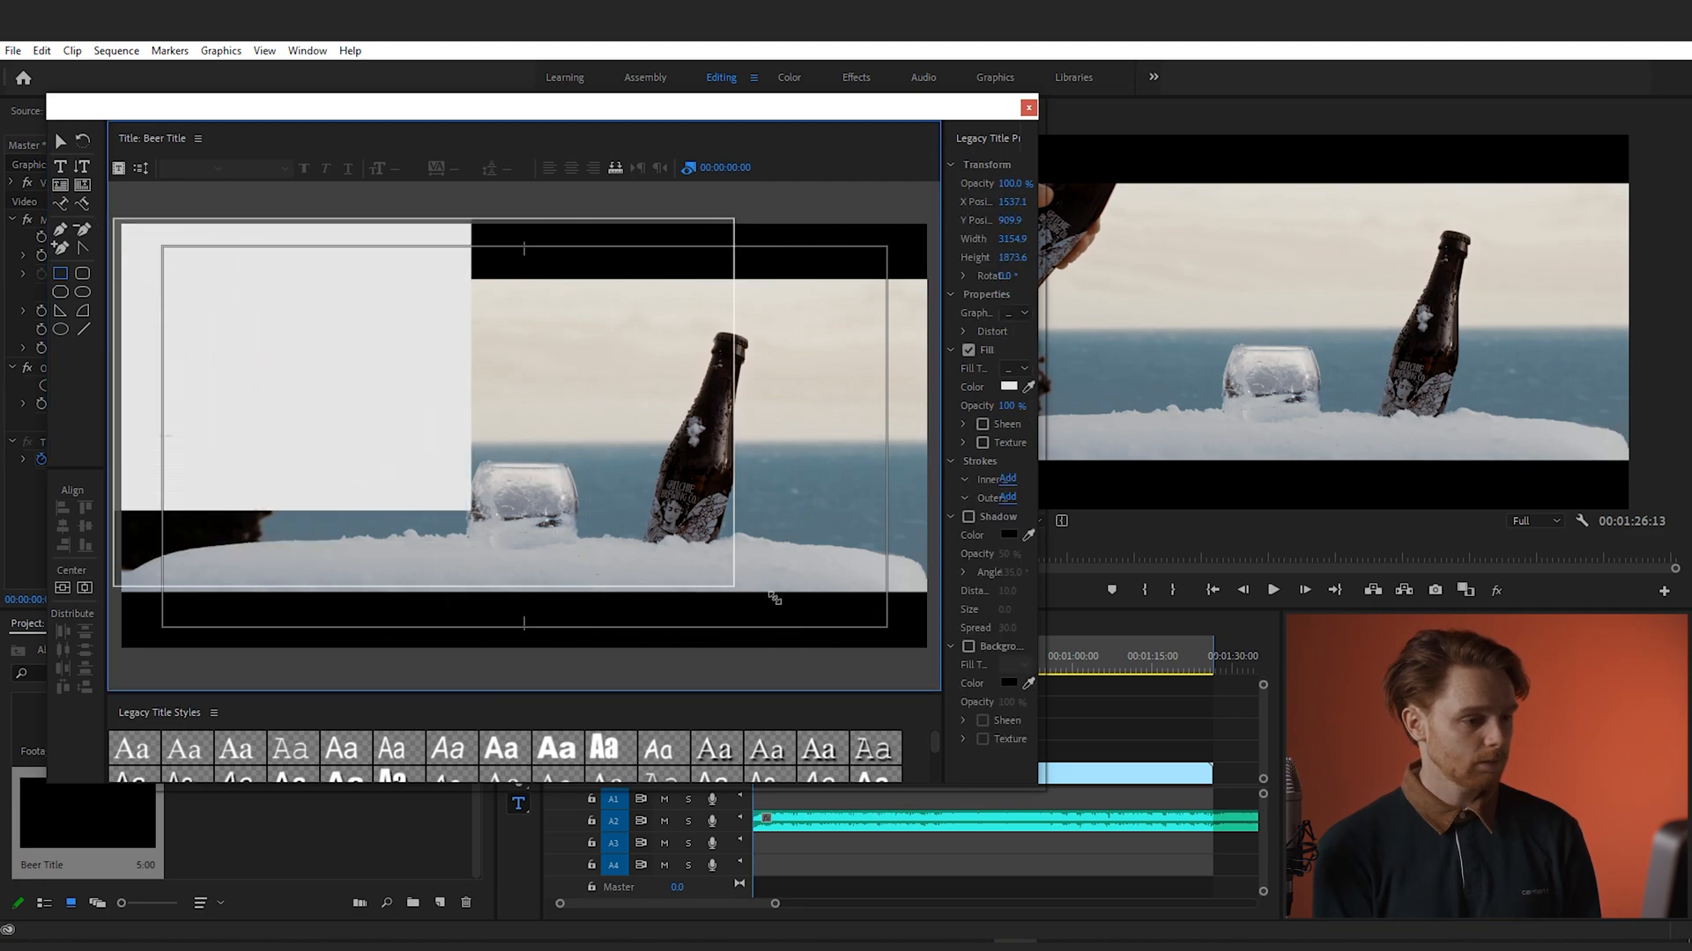
left_click_drag(775, 598, 935, 655)
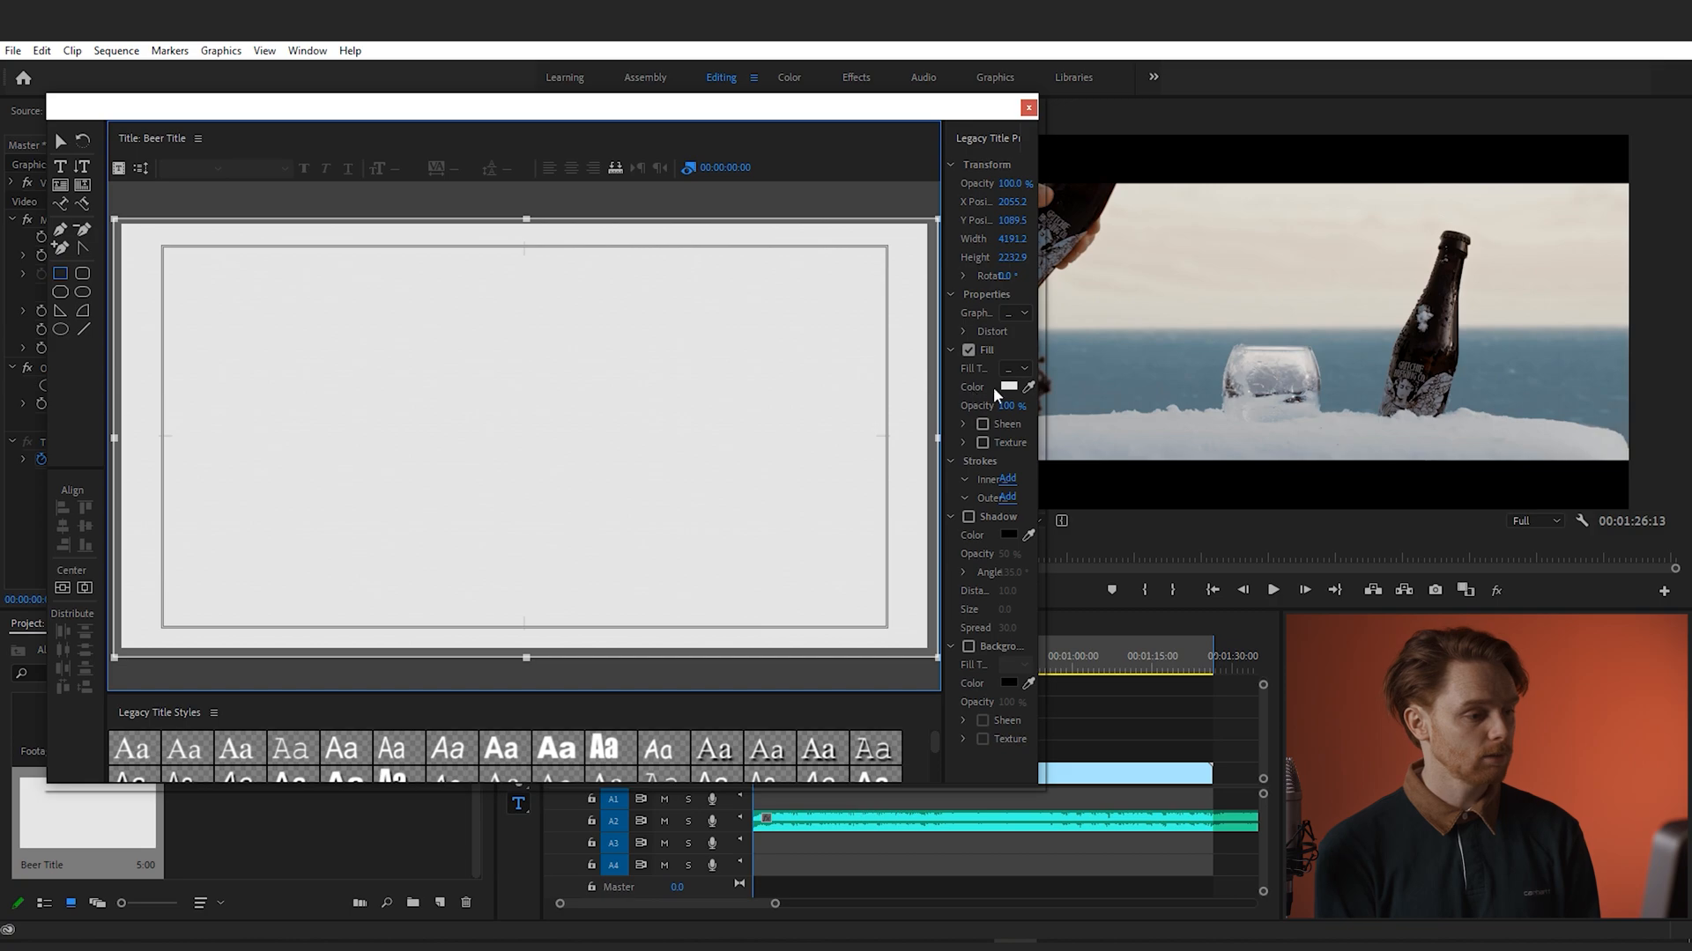
left_click(1008, 386)
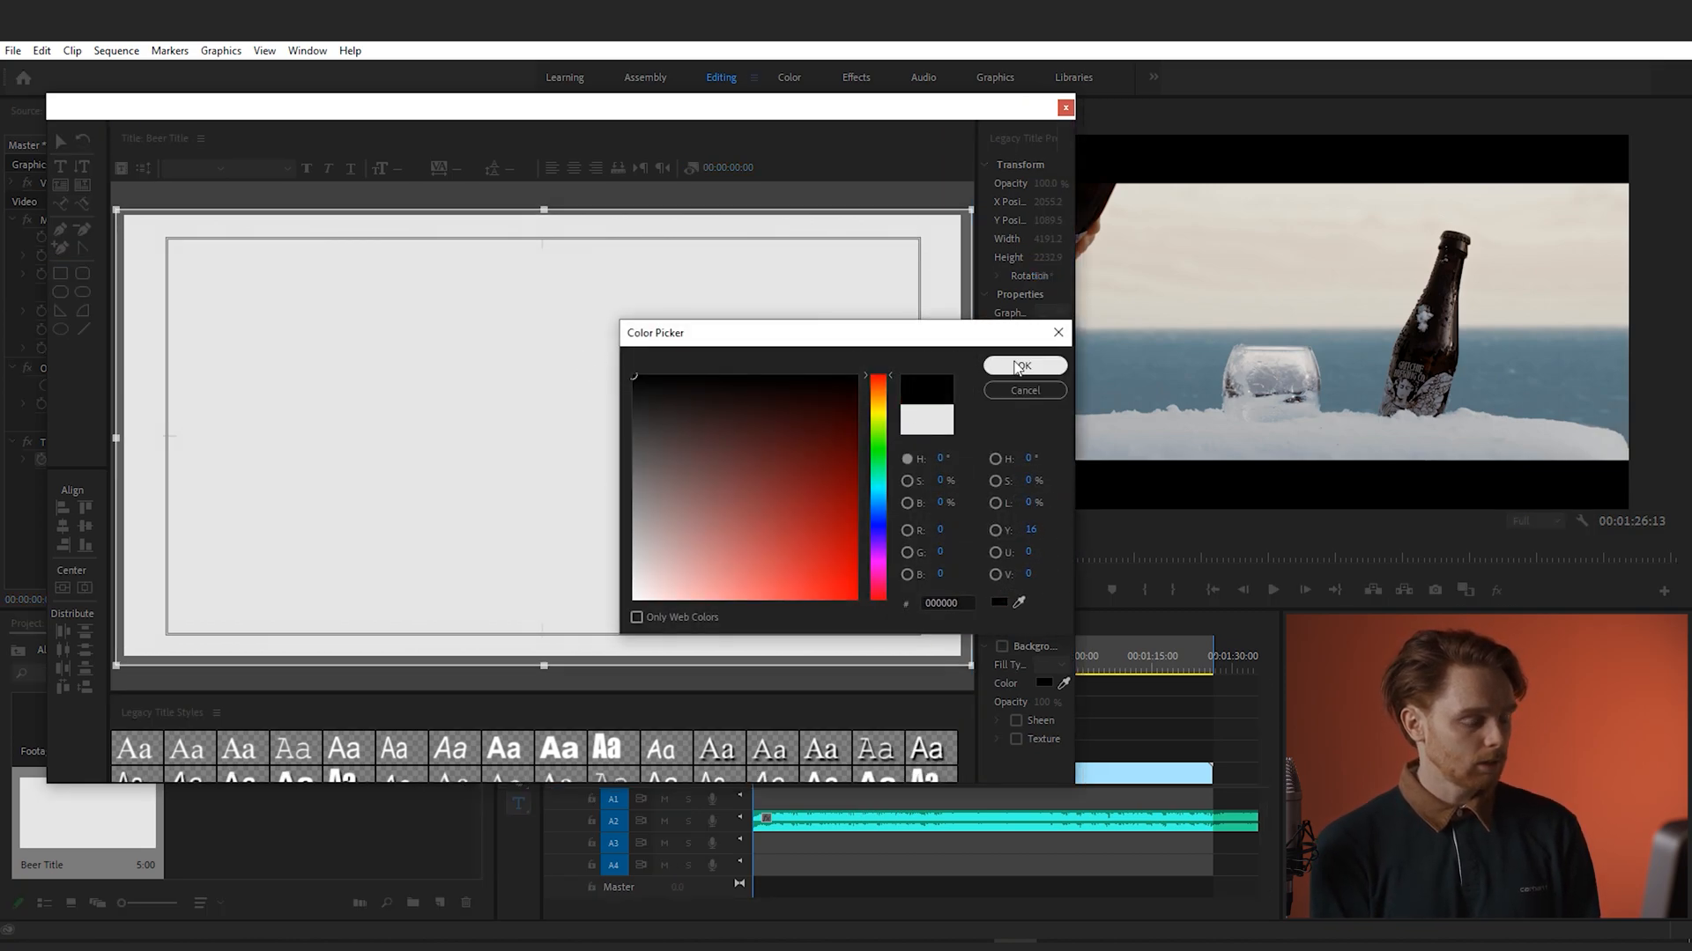
left_click(1026, 366)
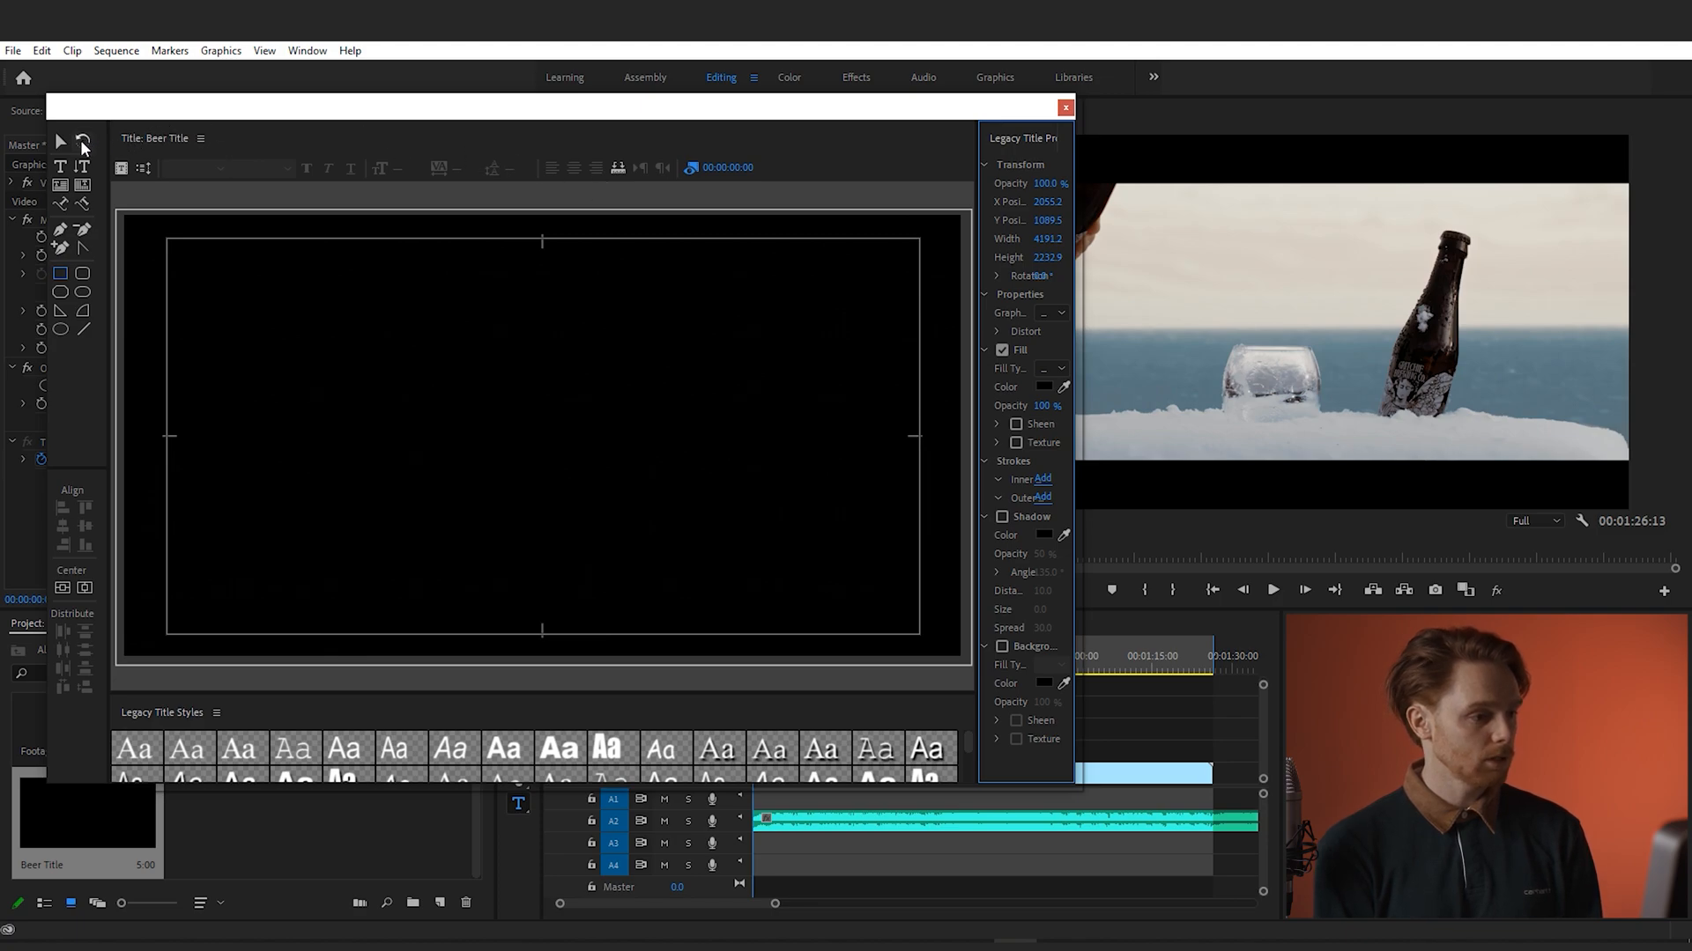
mouse_move(60, 169)
type("GREAT BEER")
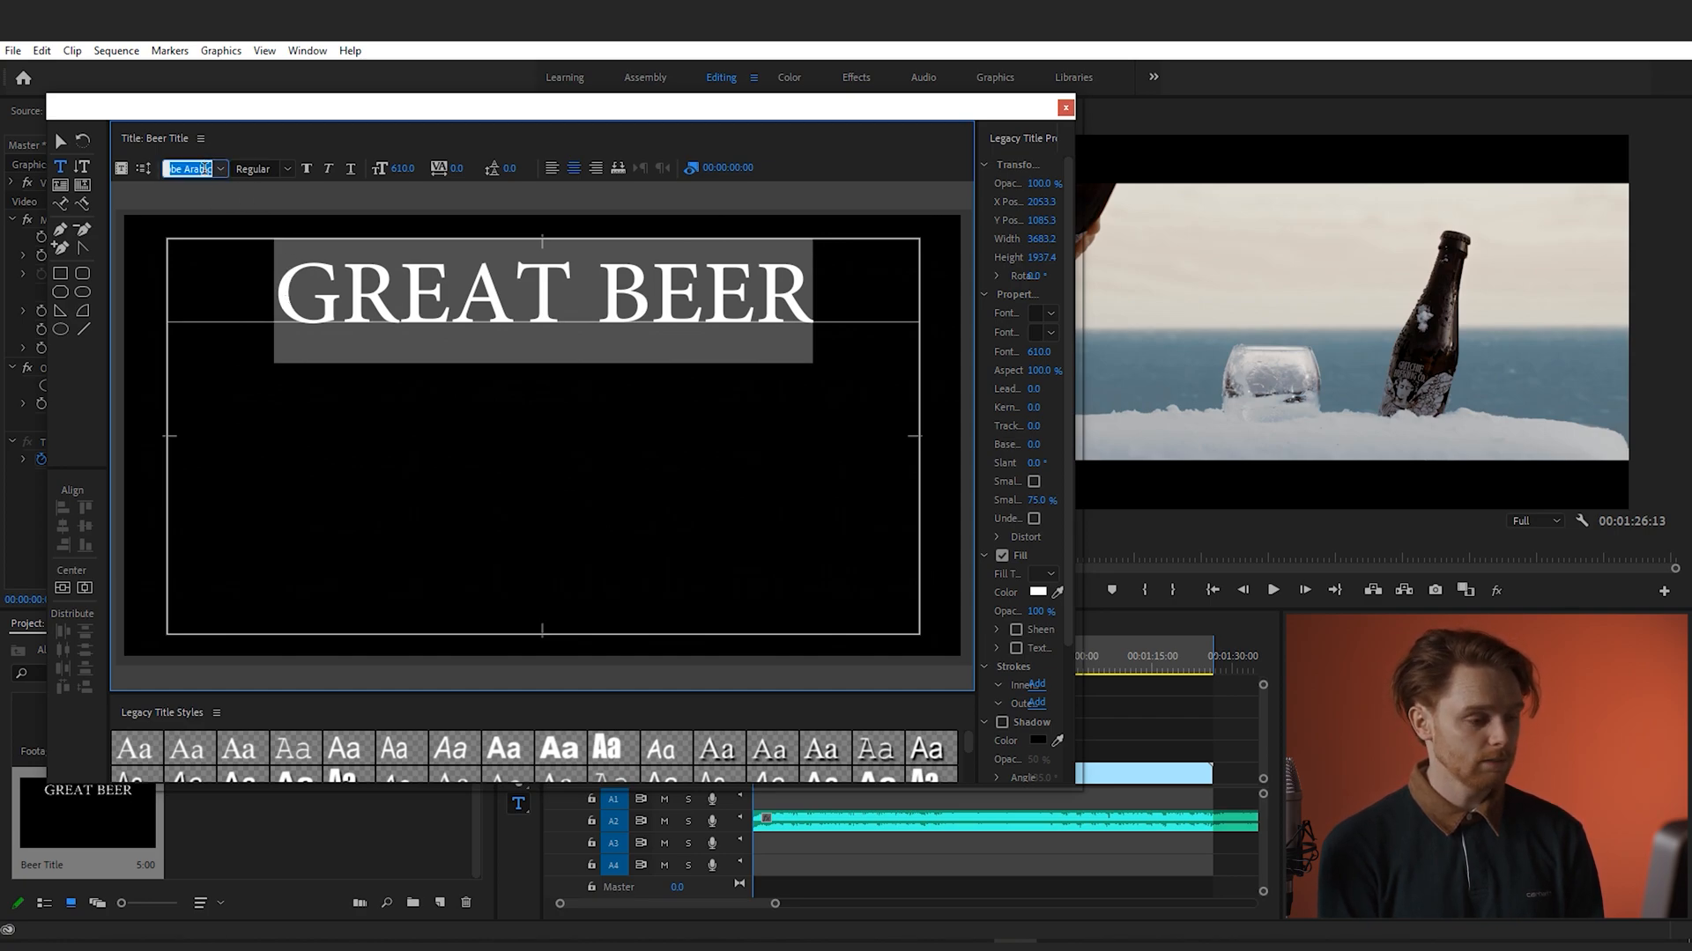
Set the GREAT BEER text to Gotham Bold in white, then leave the title editor
left_click(190, 169)
type("Gotham")
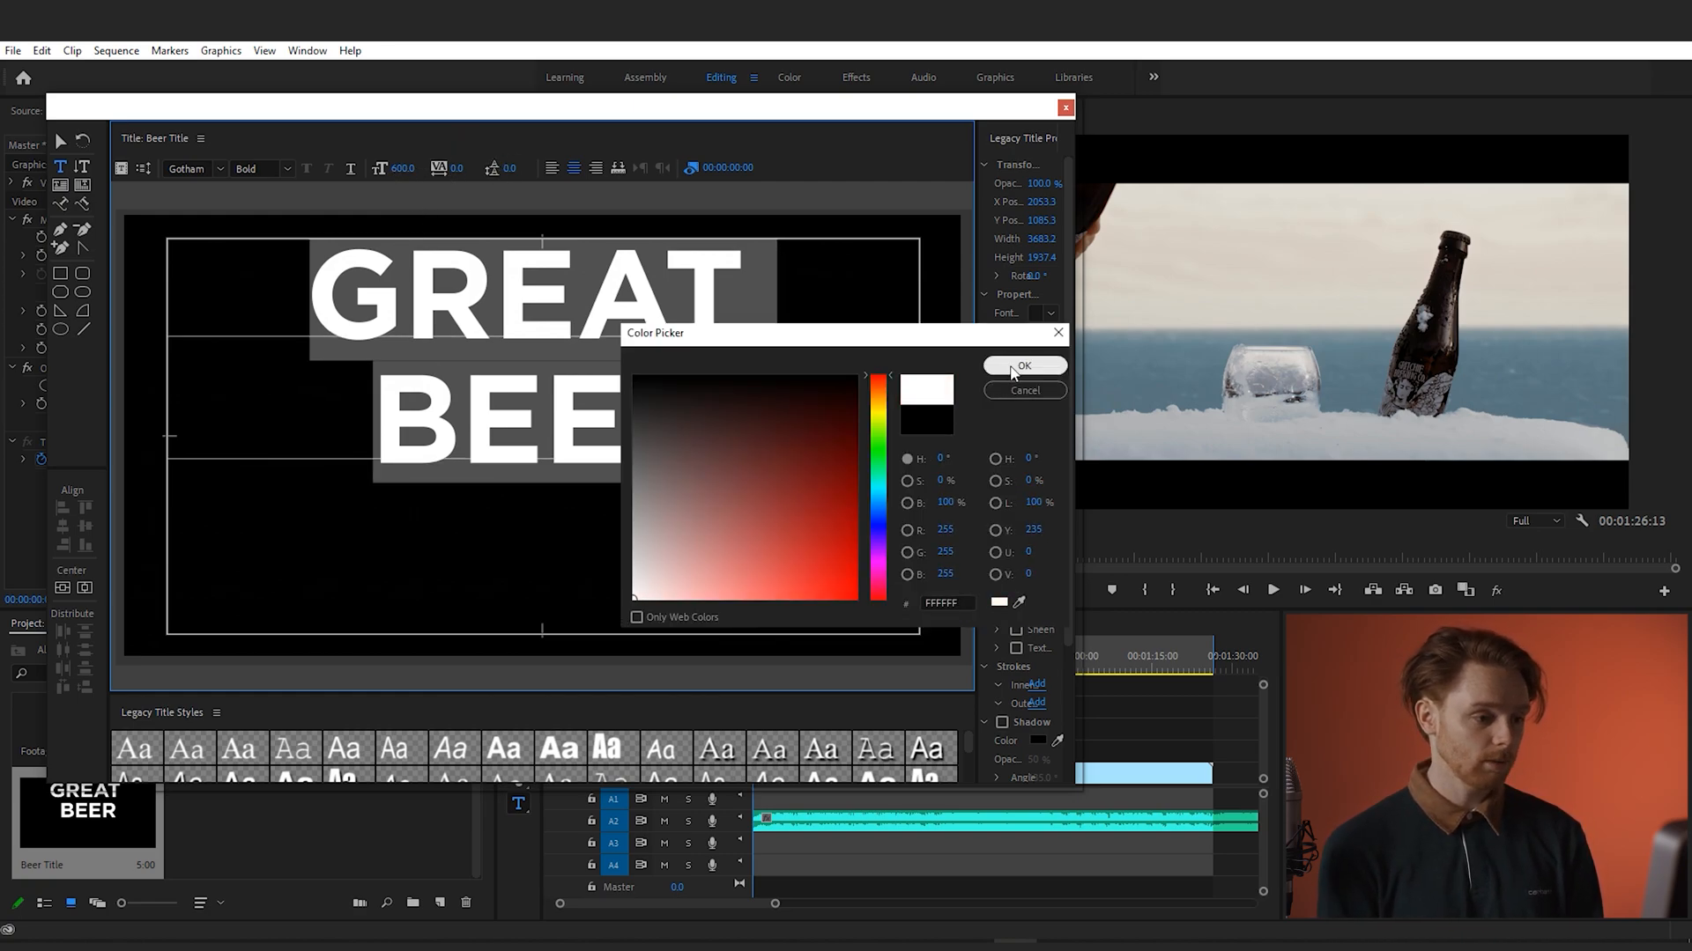
left_click(1026, 366)
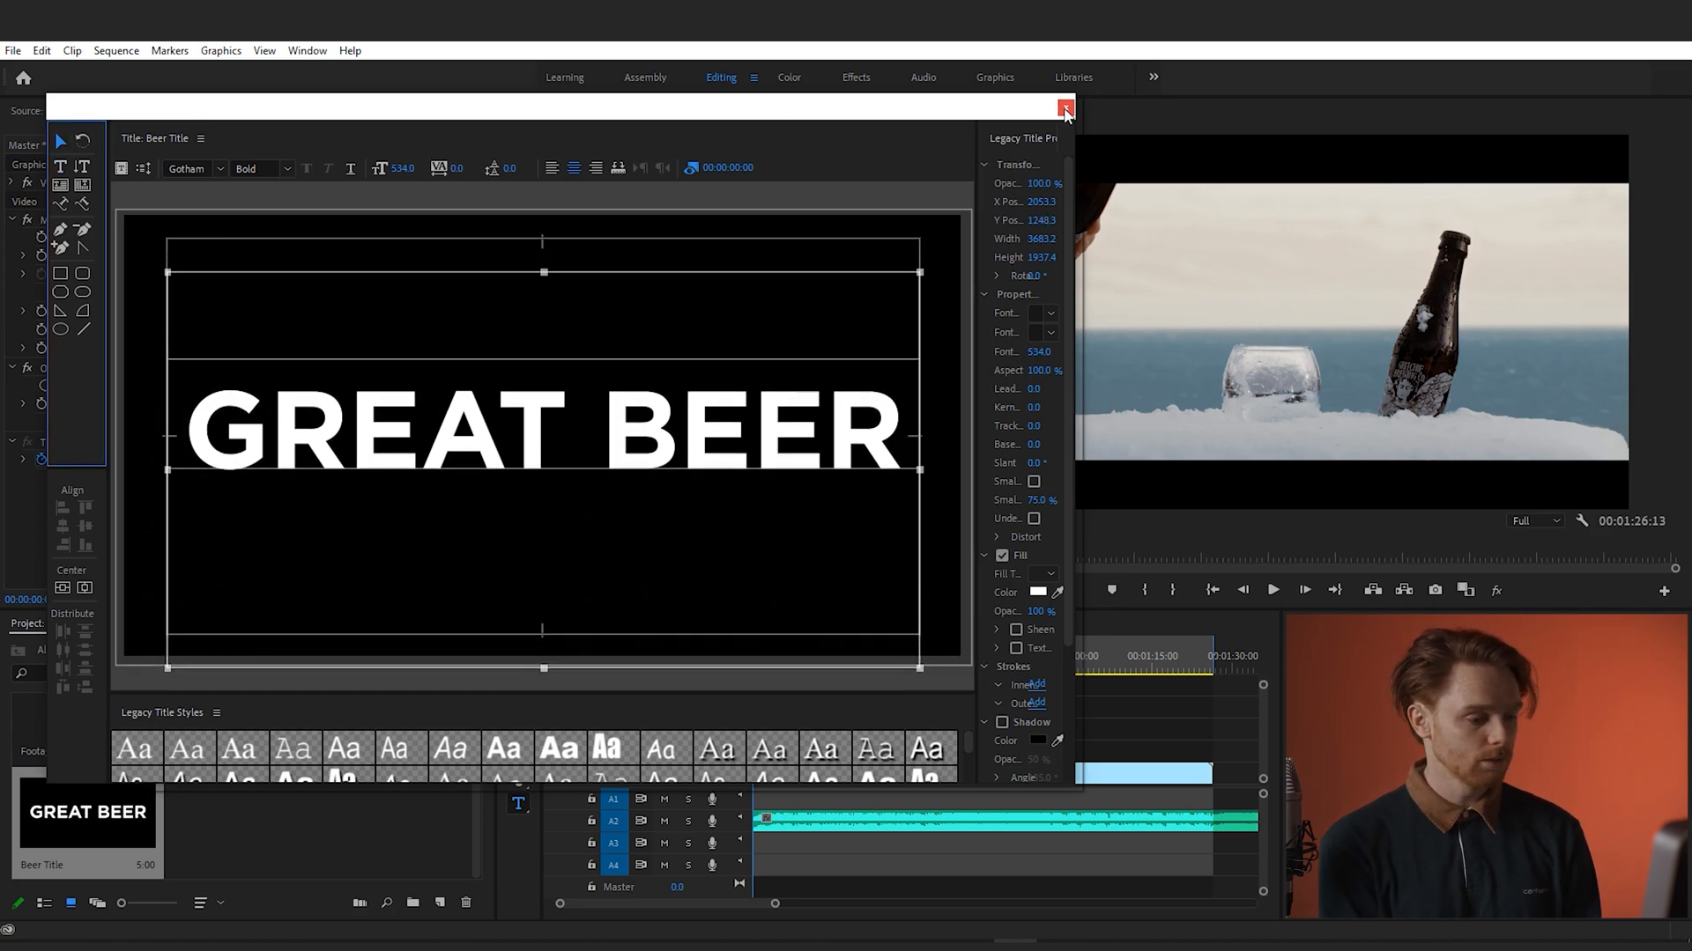
left_click(1064, 108)
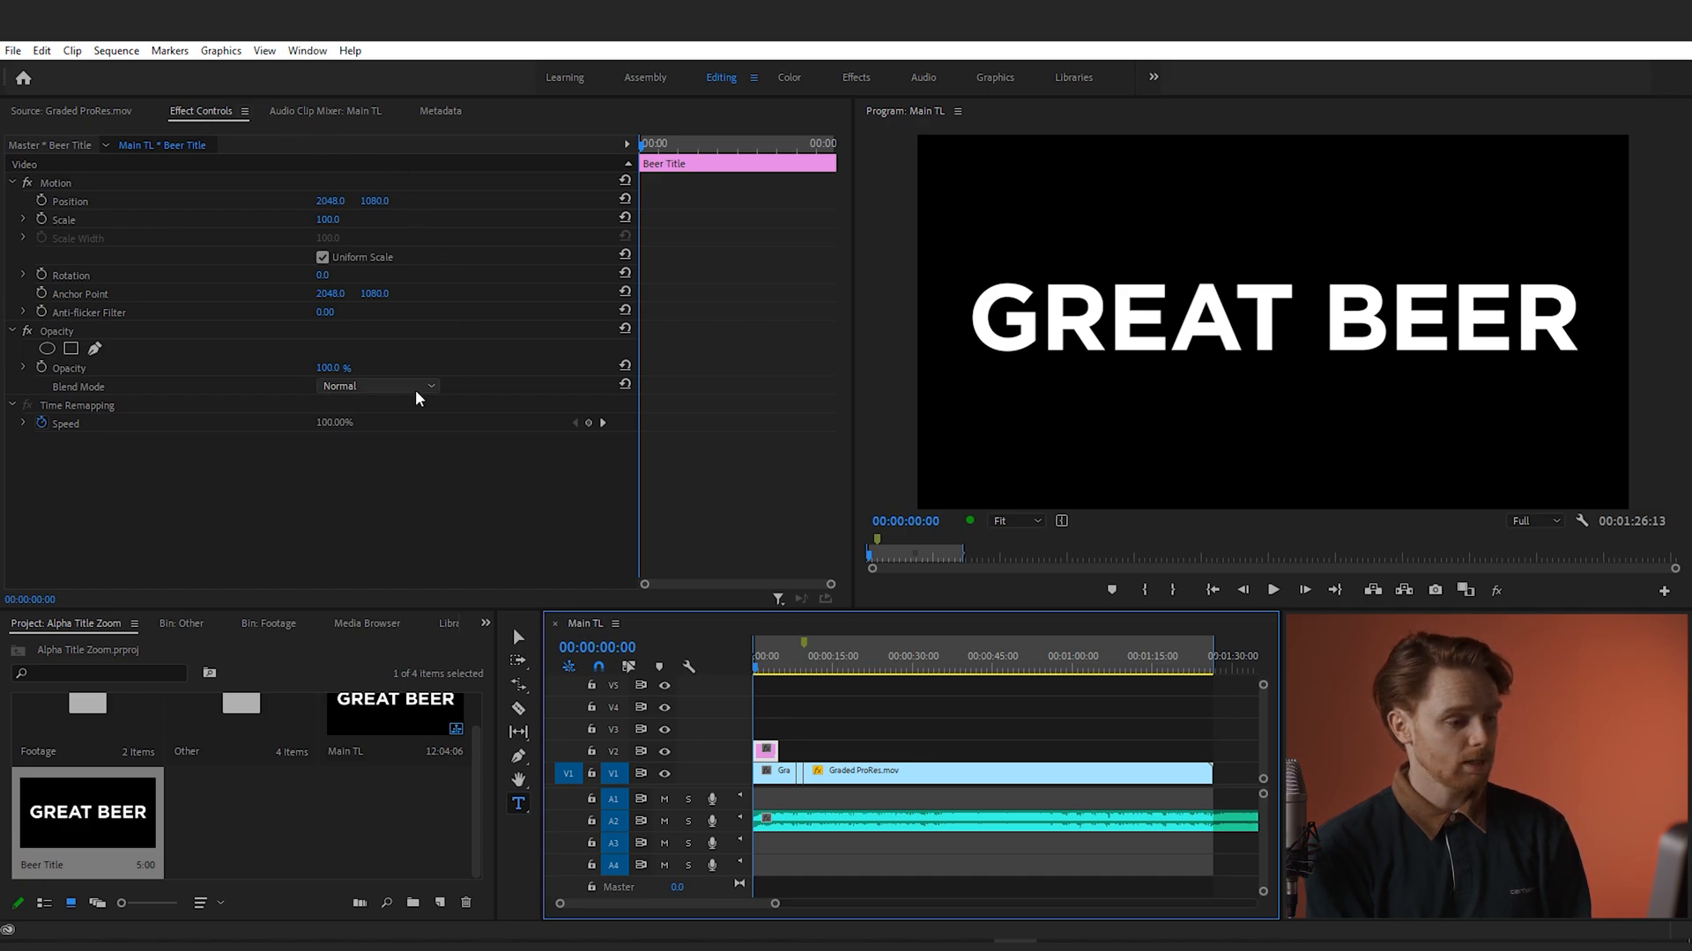
Set the Beer Title's Opacity blend mode to Darken so footage shows through the letters
left_click(377, 386)
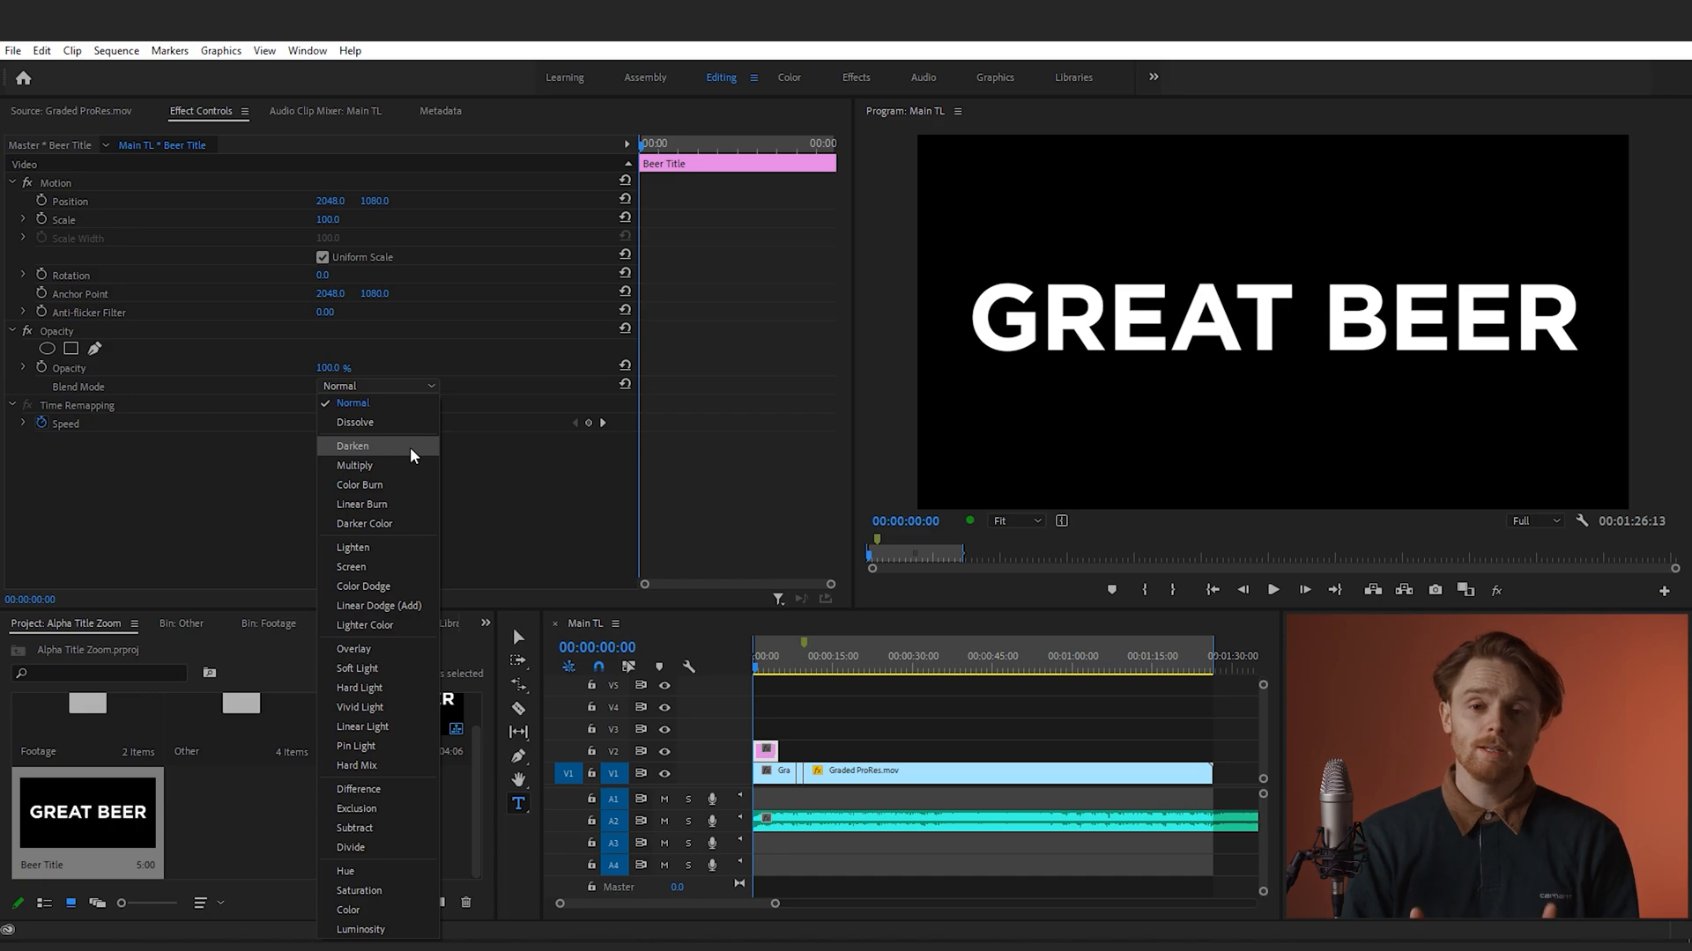
left_click(352, 446)
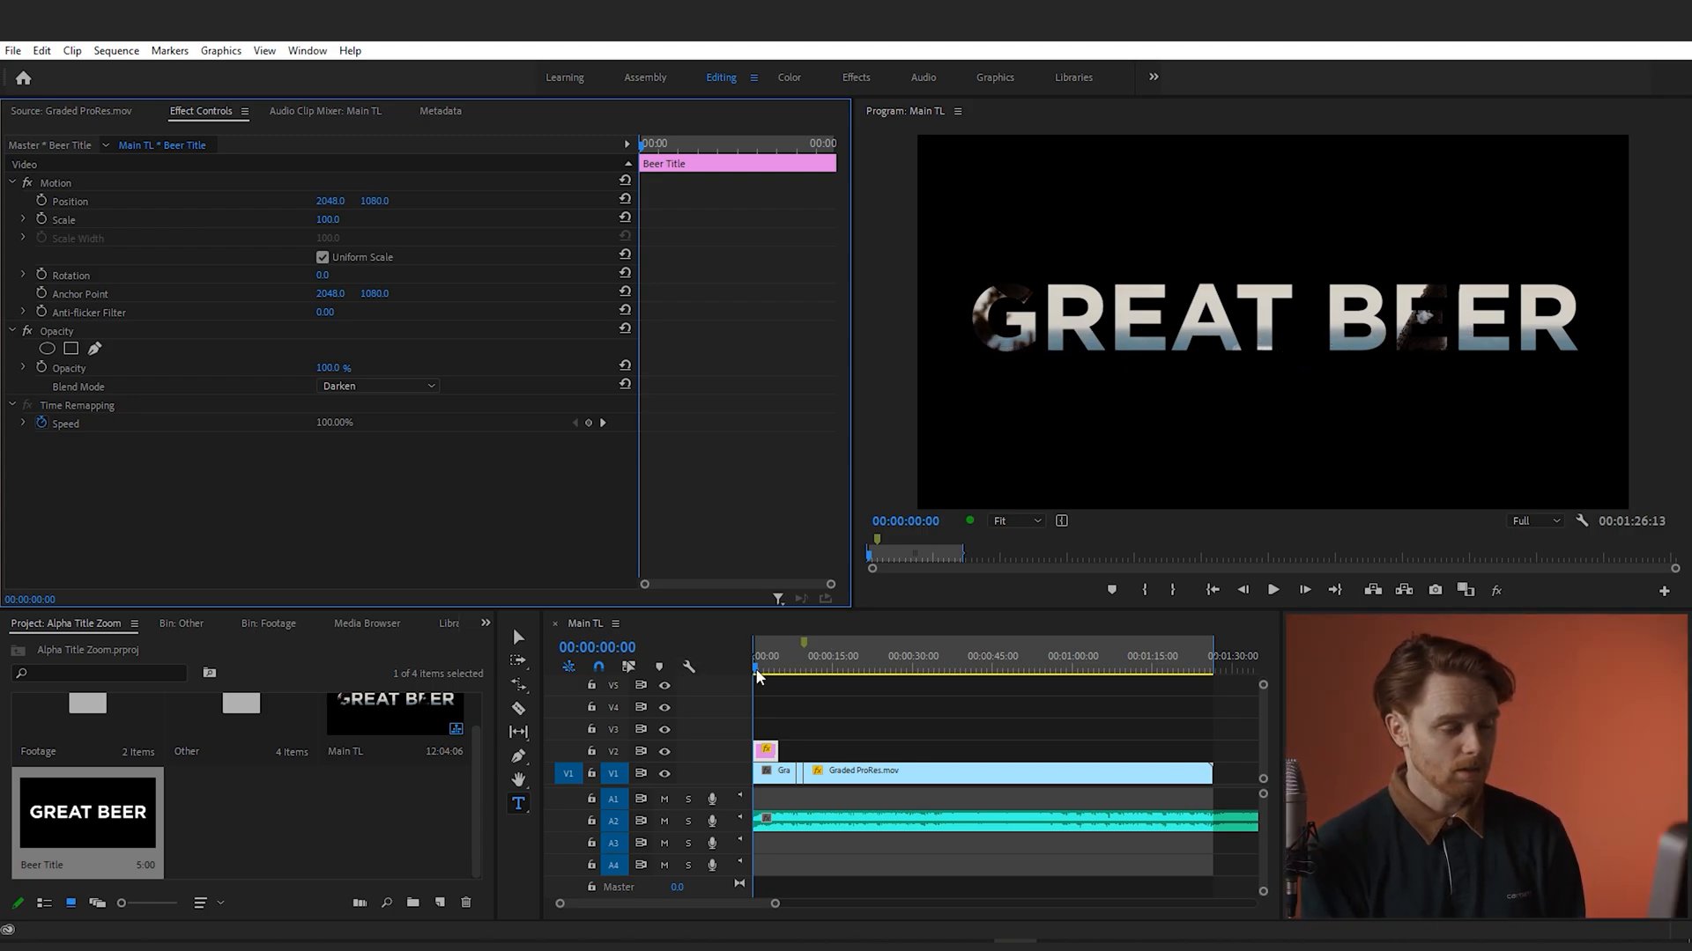
left_click(1273, 589)
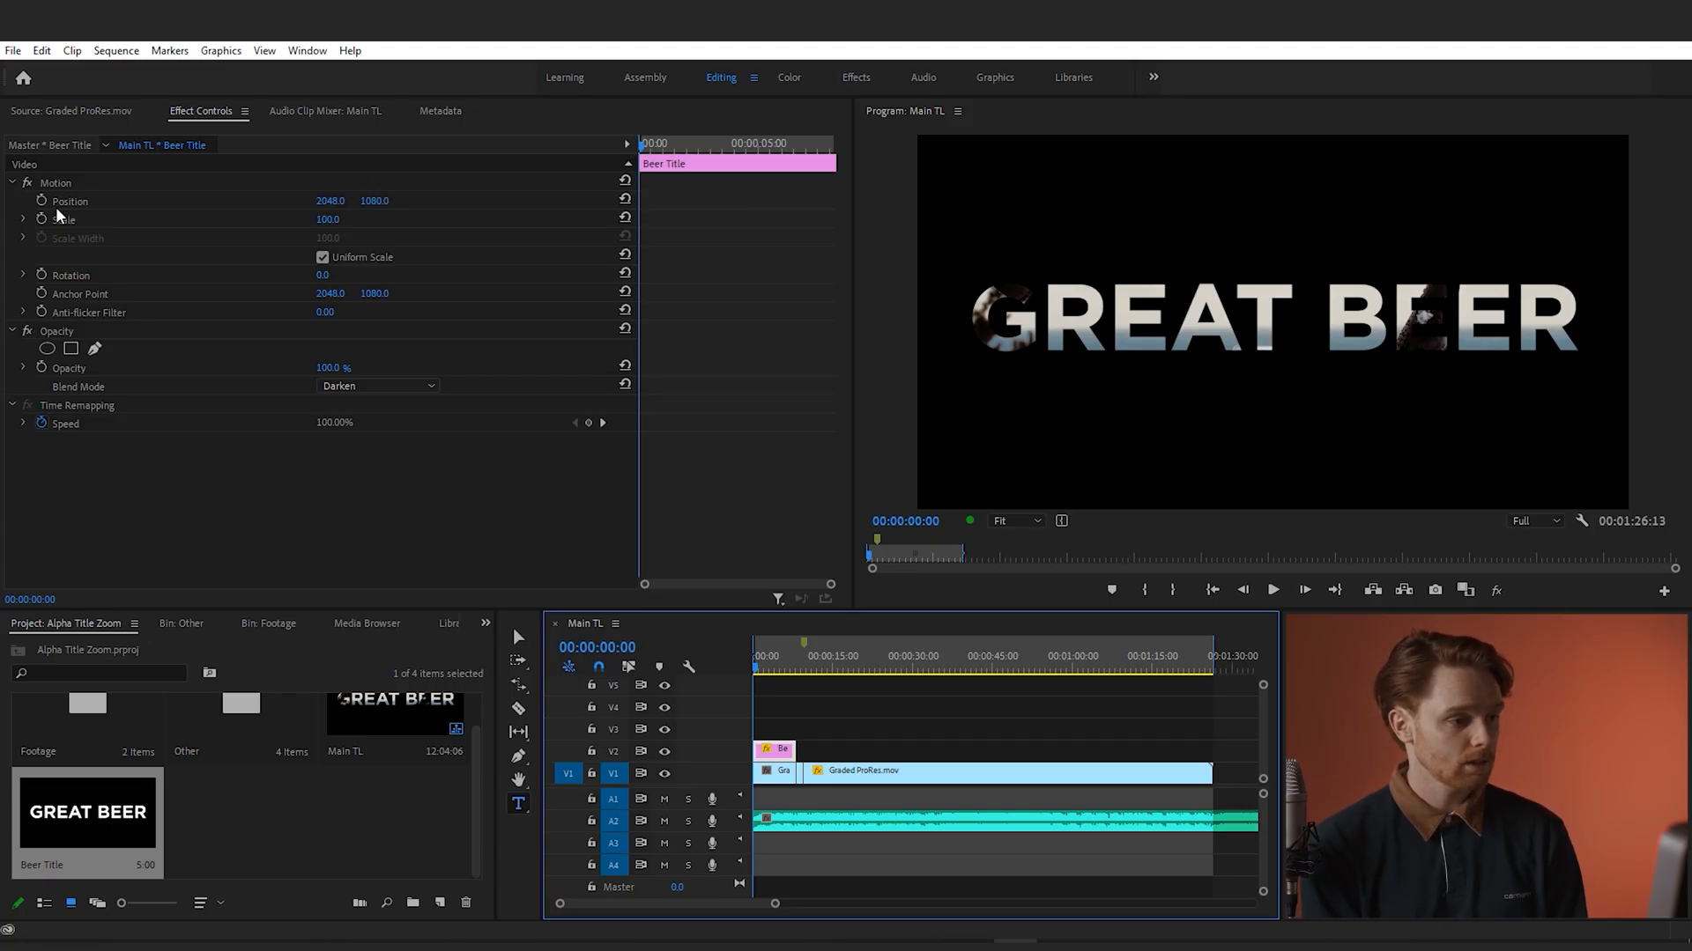
mouse_move(122, 273)
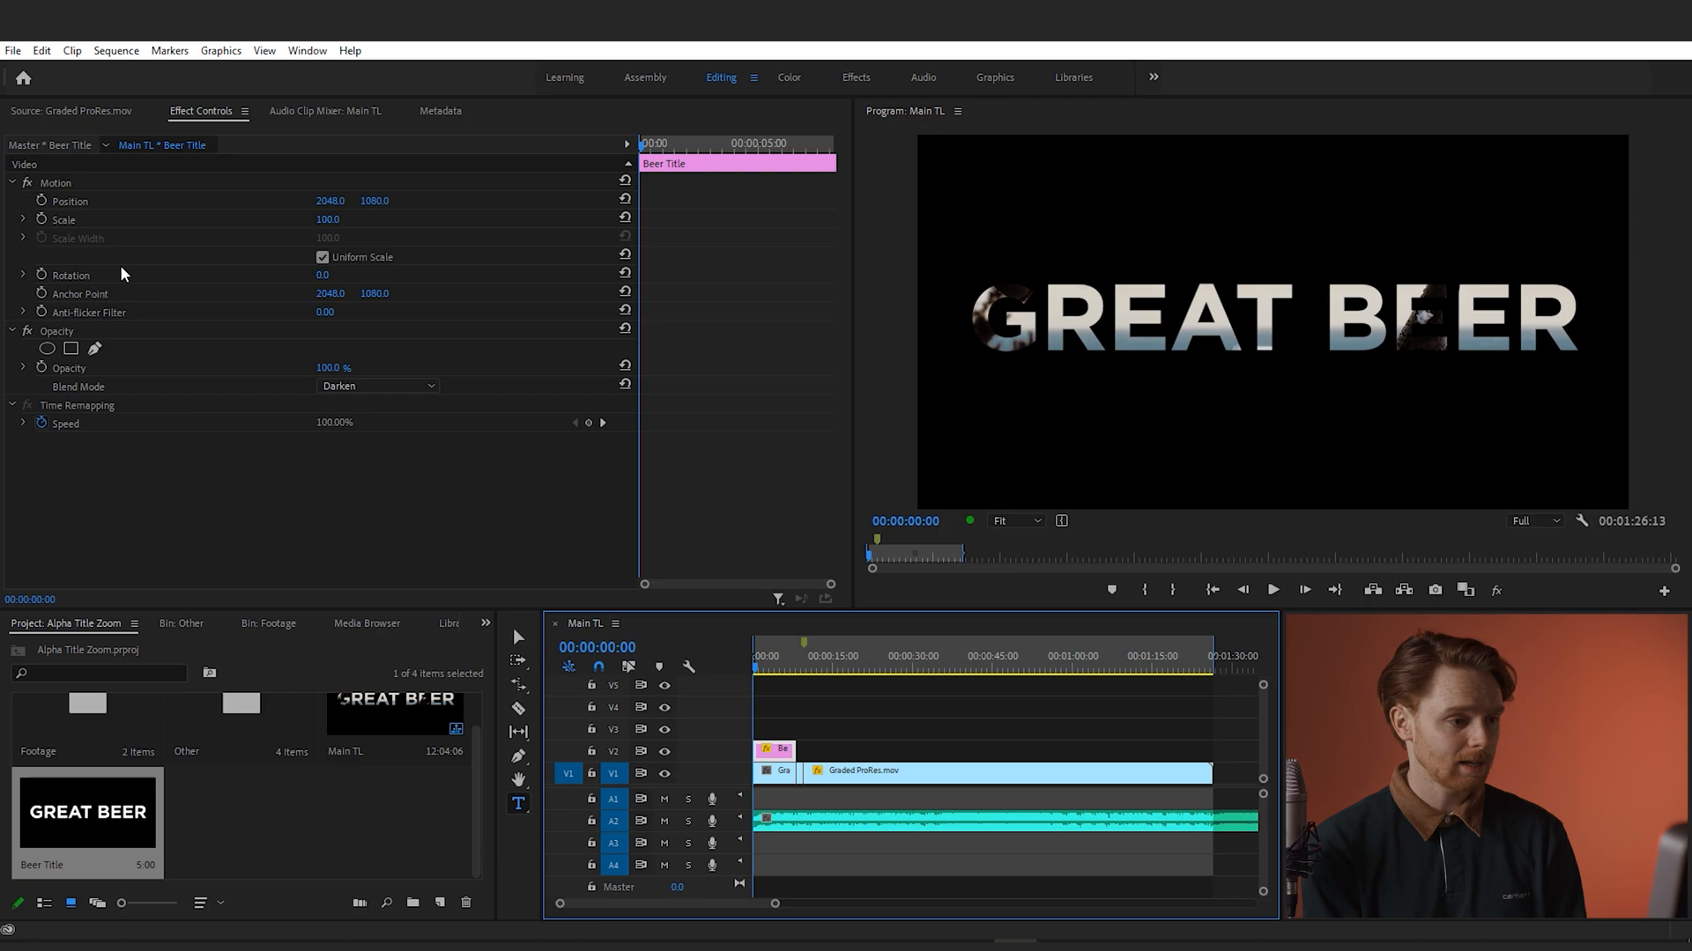
mouse_move(43, 224)
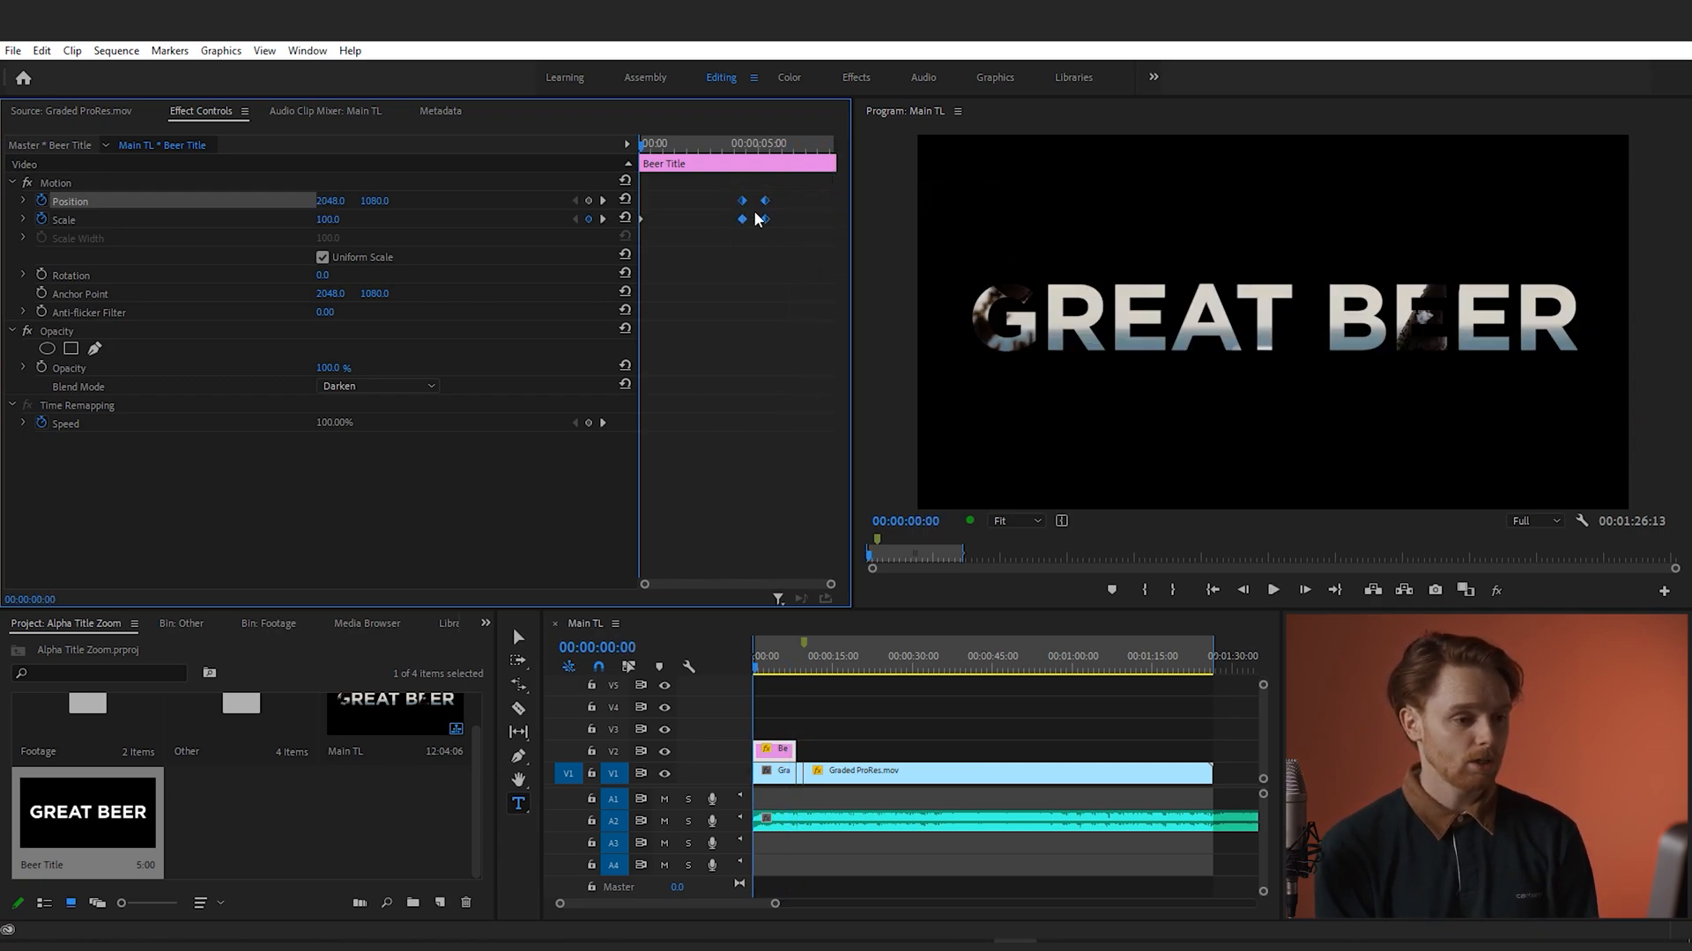
Change the Position and Scale keyframes' temporal interpolation to Ease Out
right_click(763, 218)
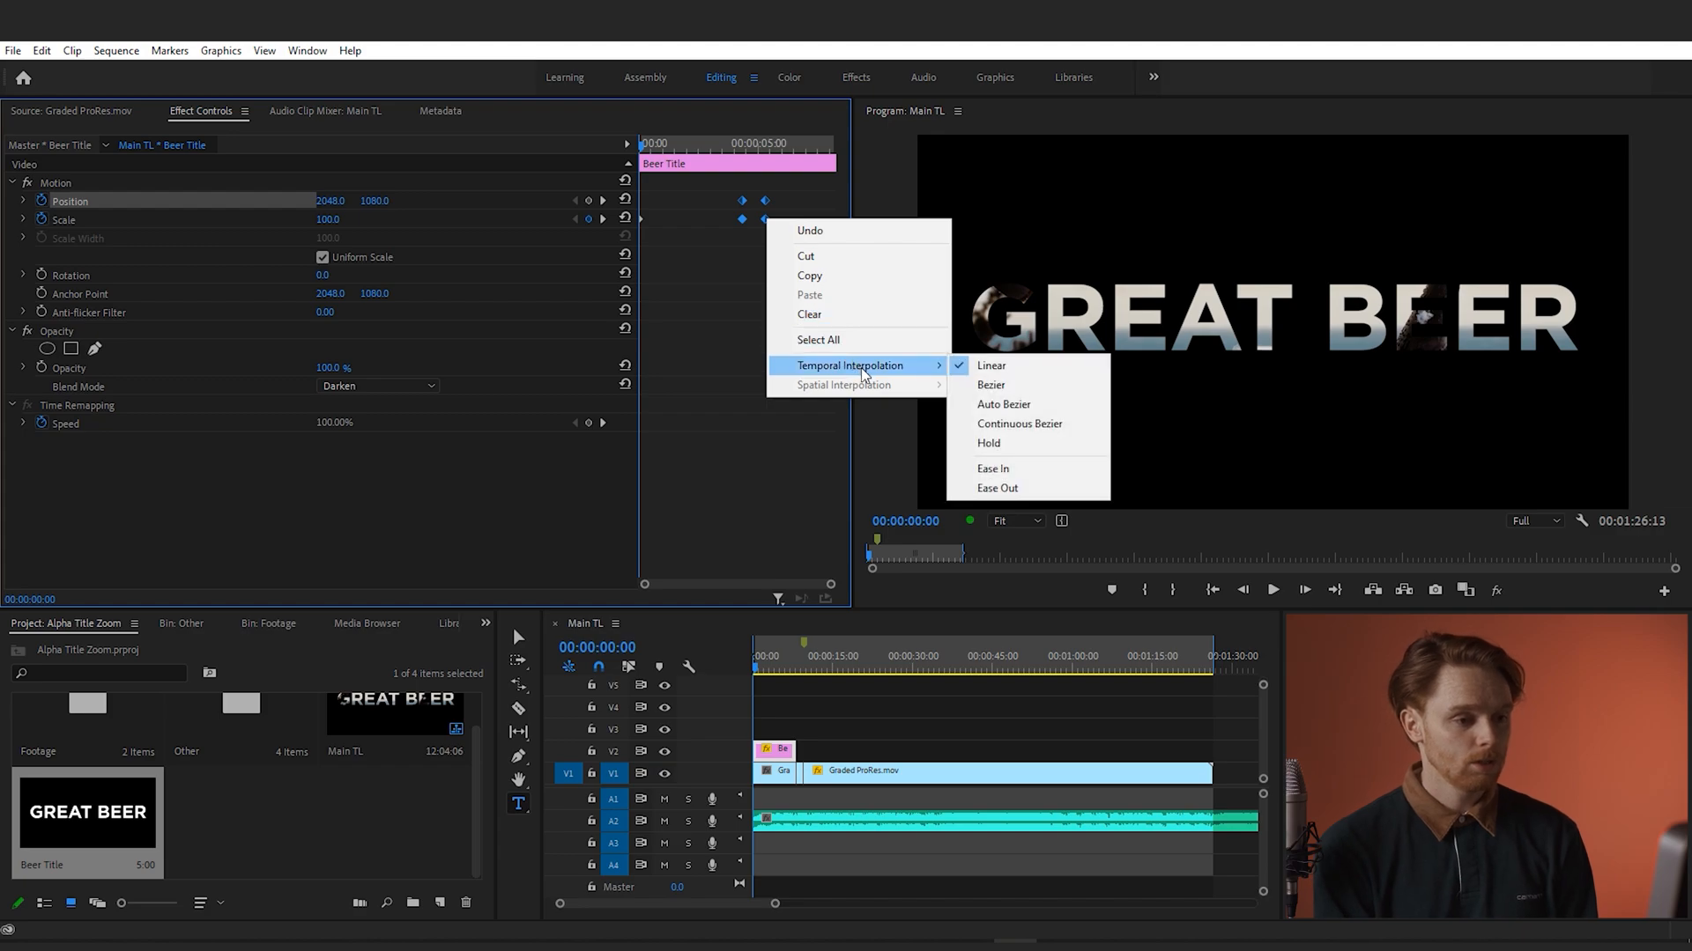
mouse_move(1036, 488)
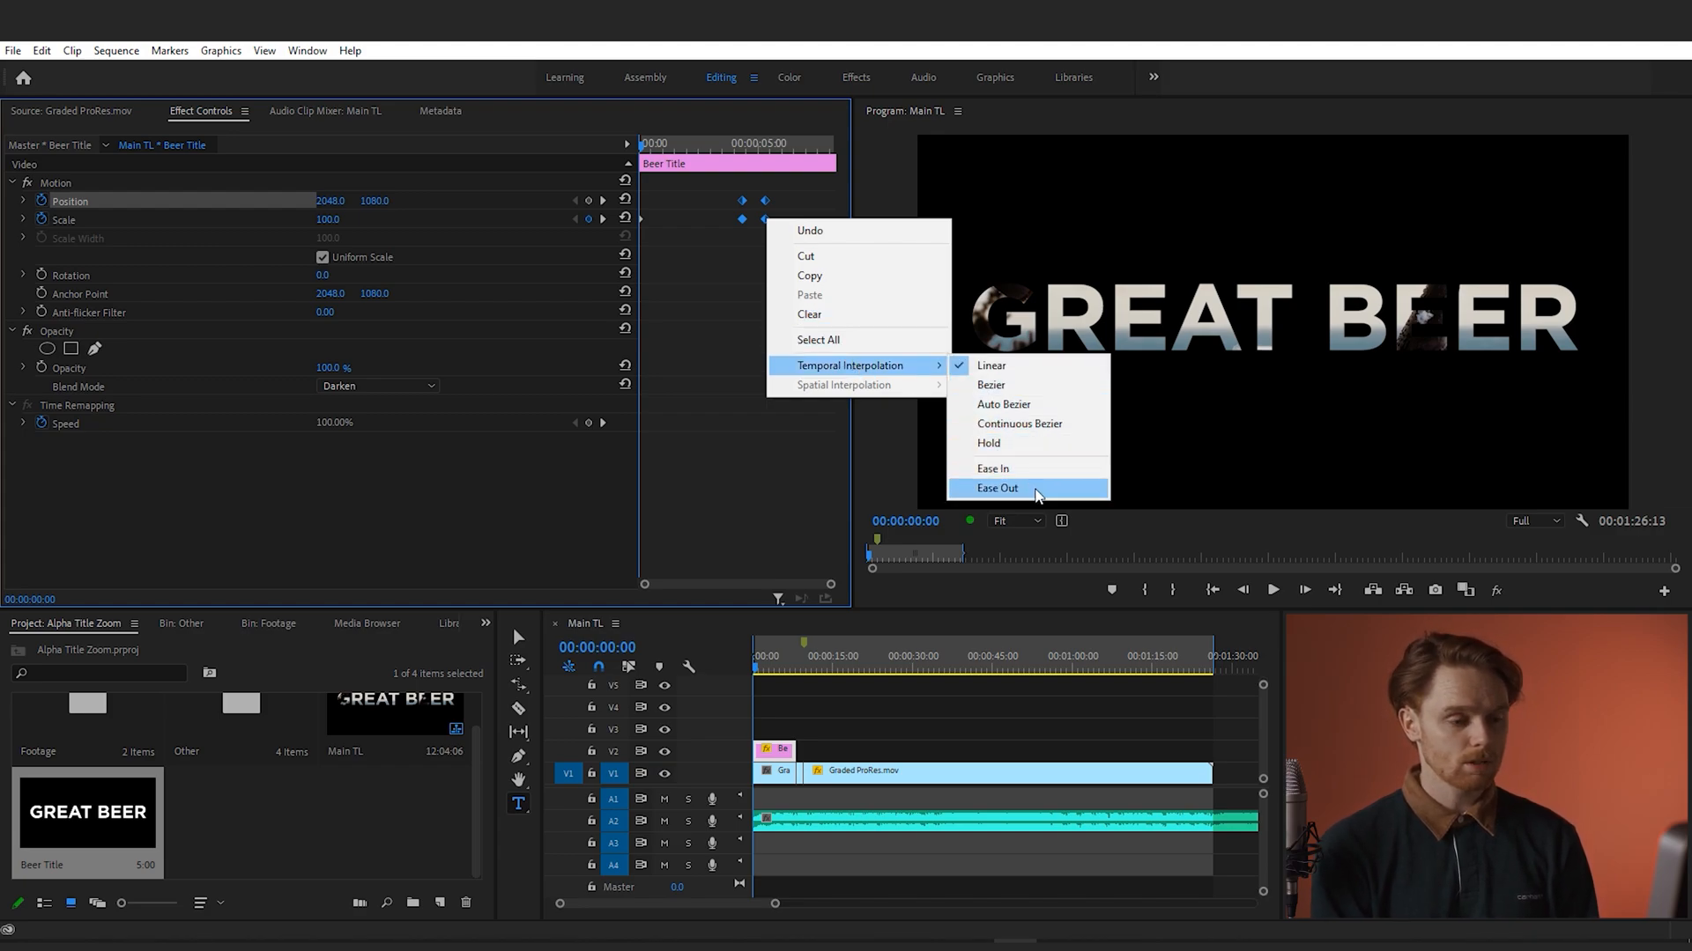
left_click(998, 488)
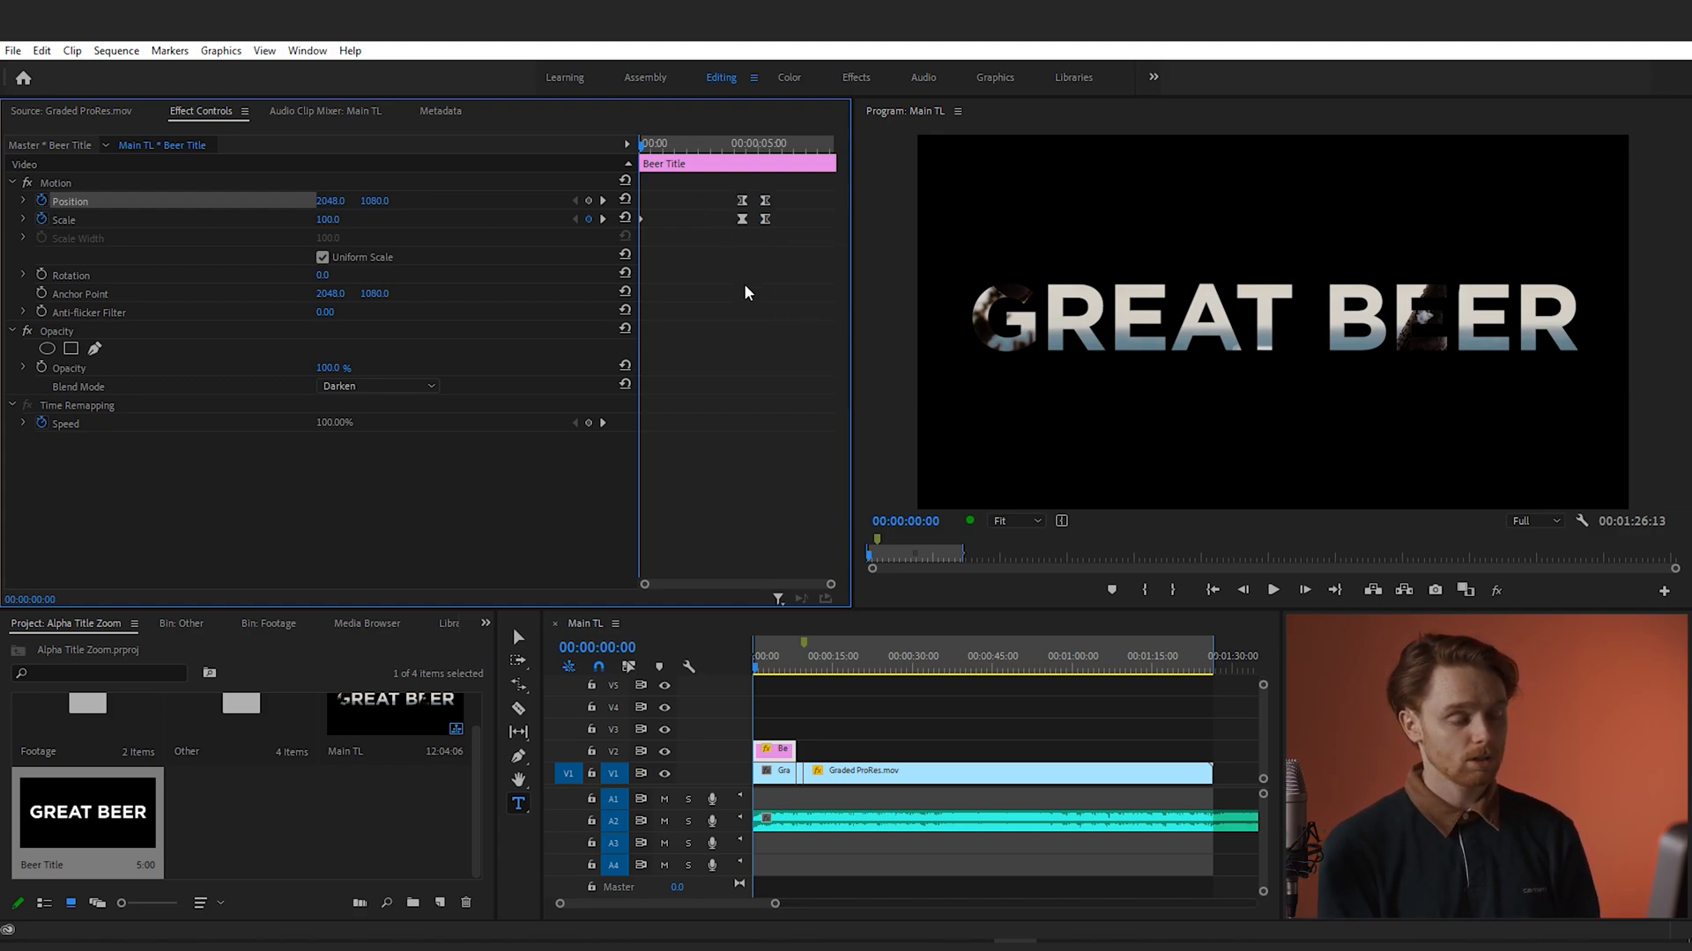
left_click(1273, 589)
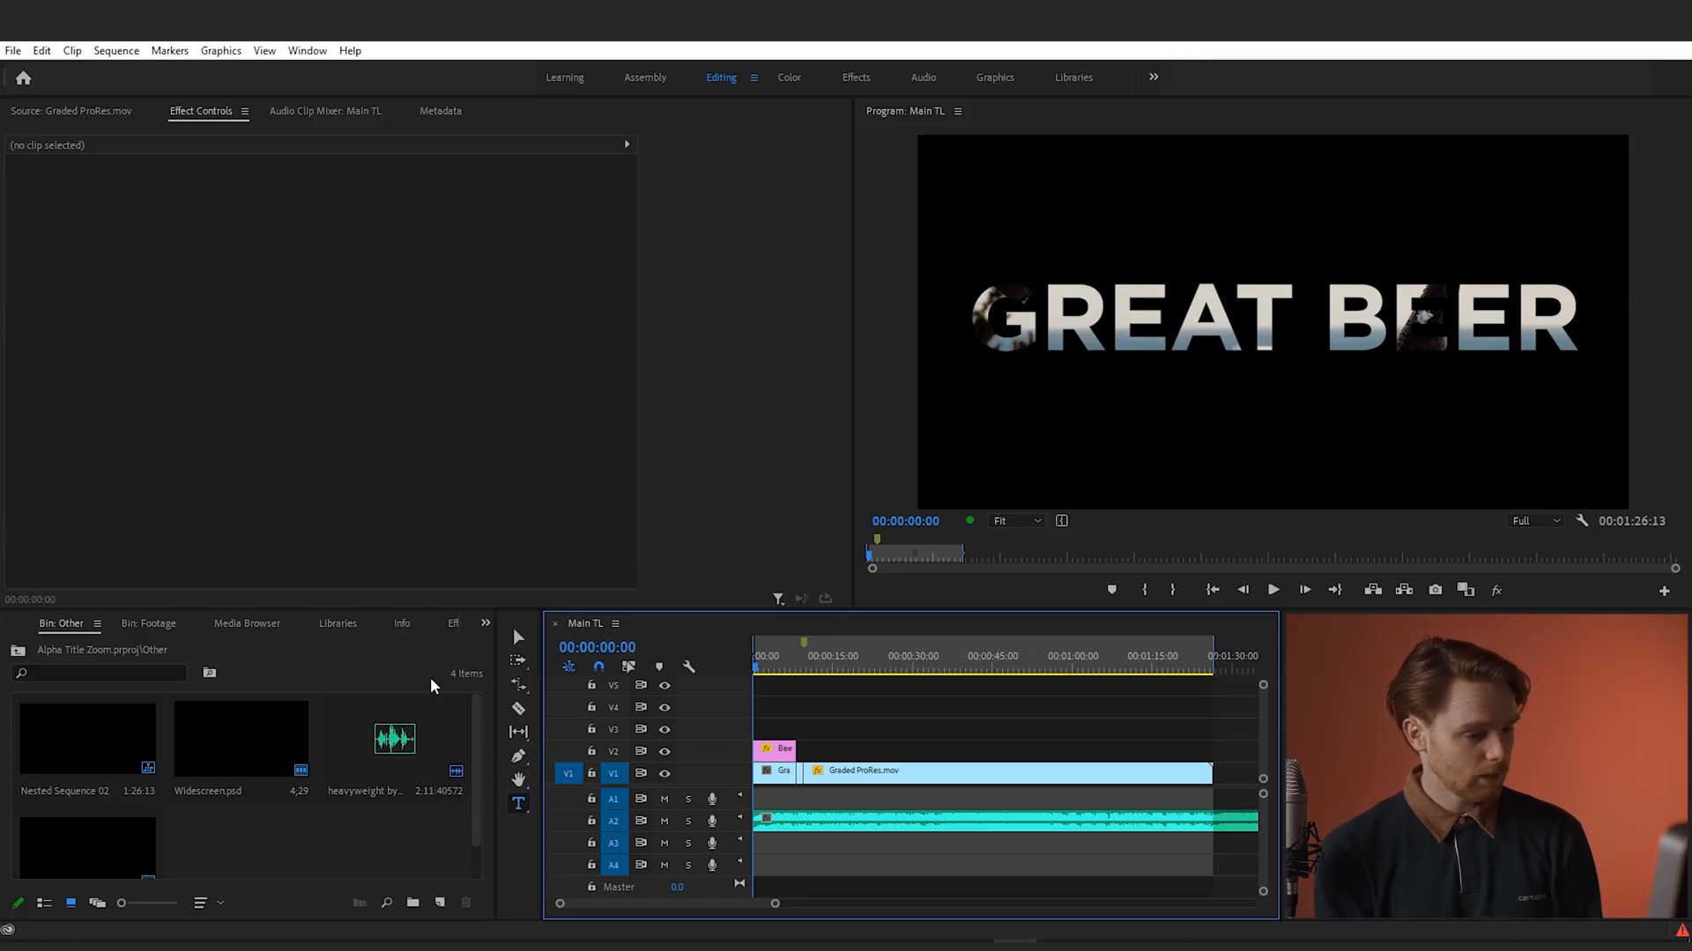
Find Fast Blur in the Effects panel and apply it to the GREAT BEER title
left_click(485, 624)
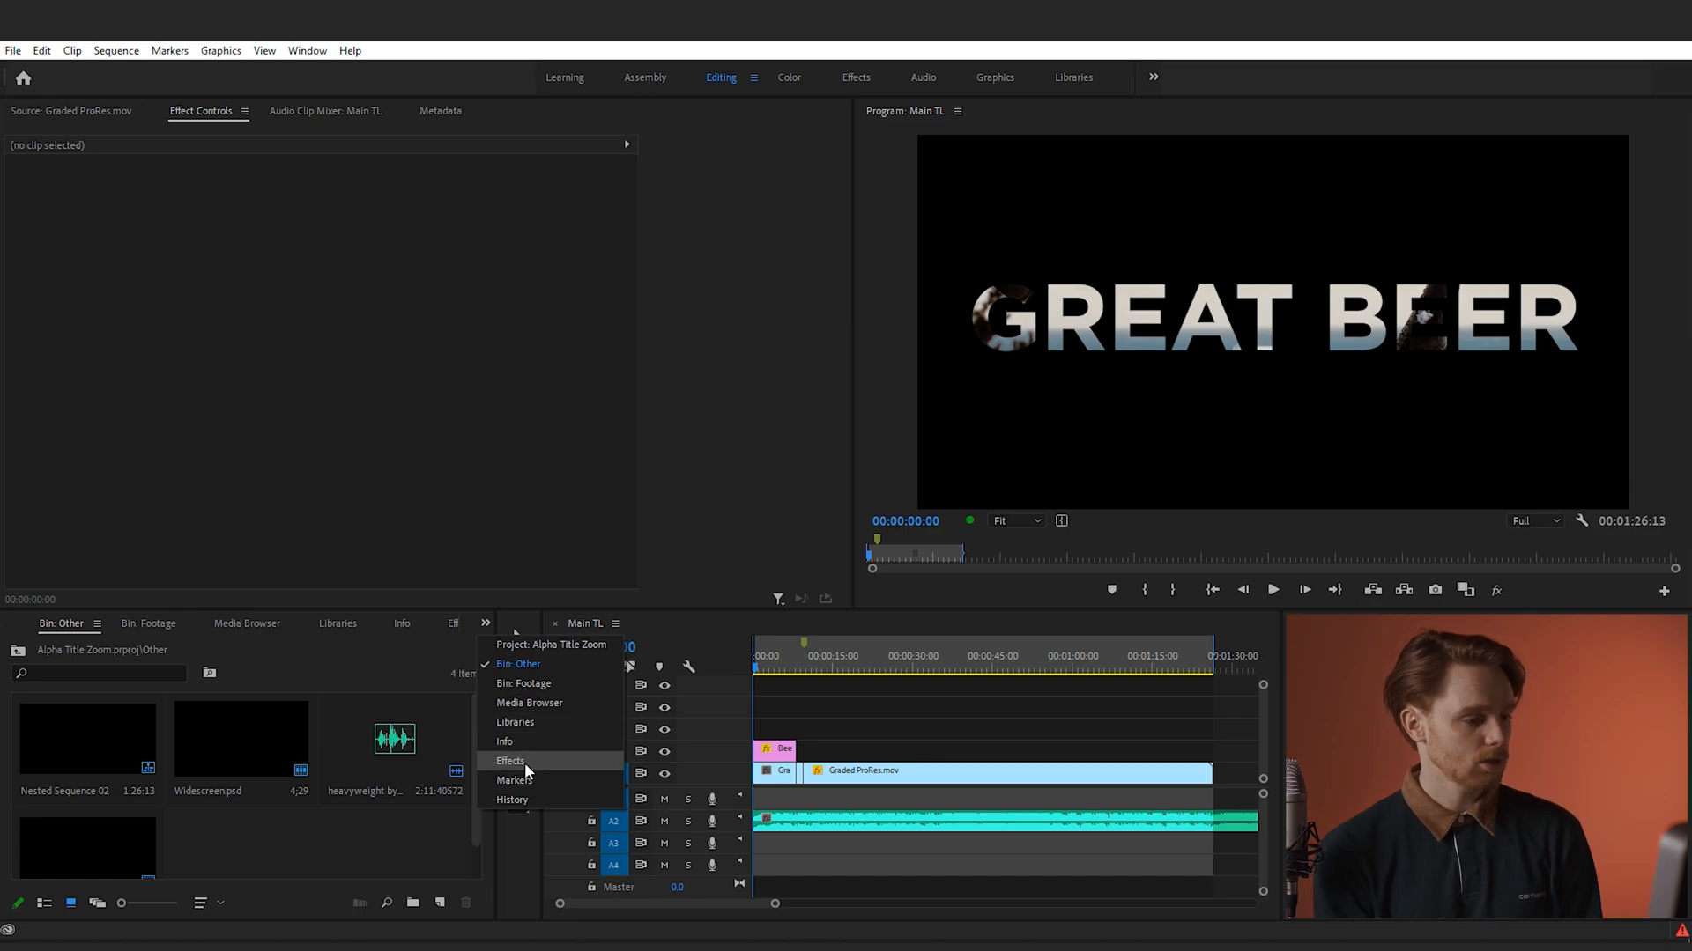
left_click(509, 761)
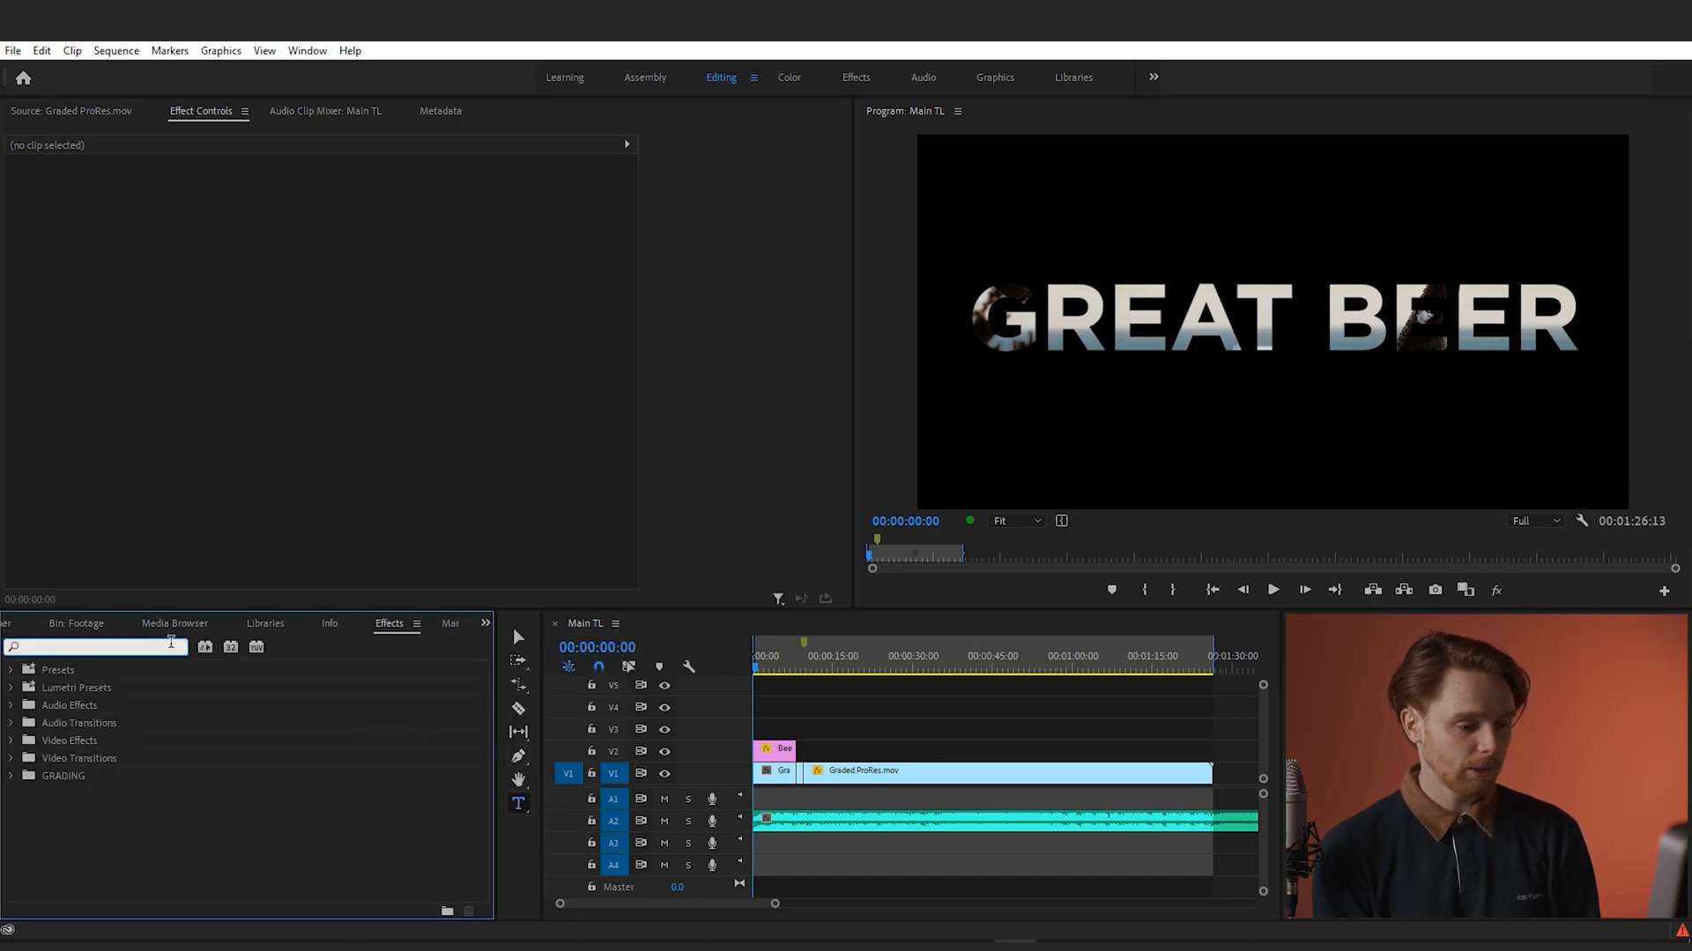
type("fast blur")
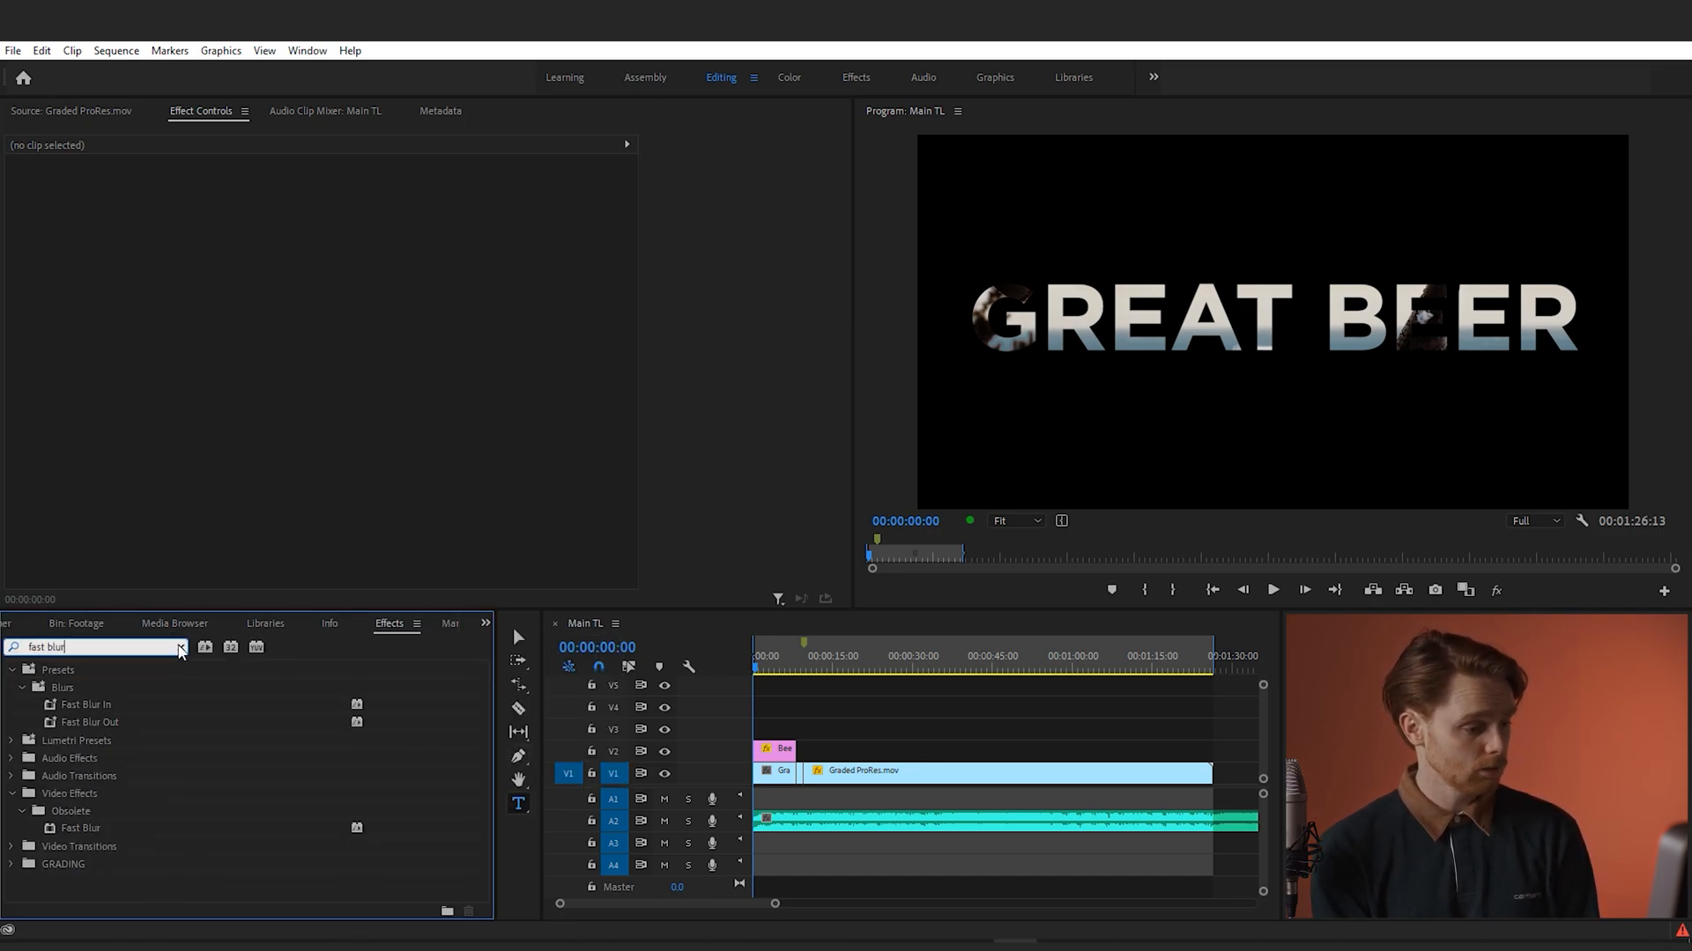
left_click(78, 828)
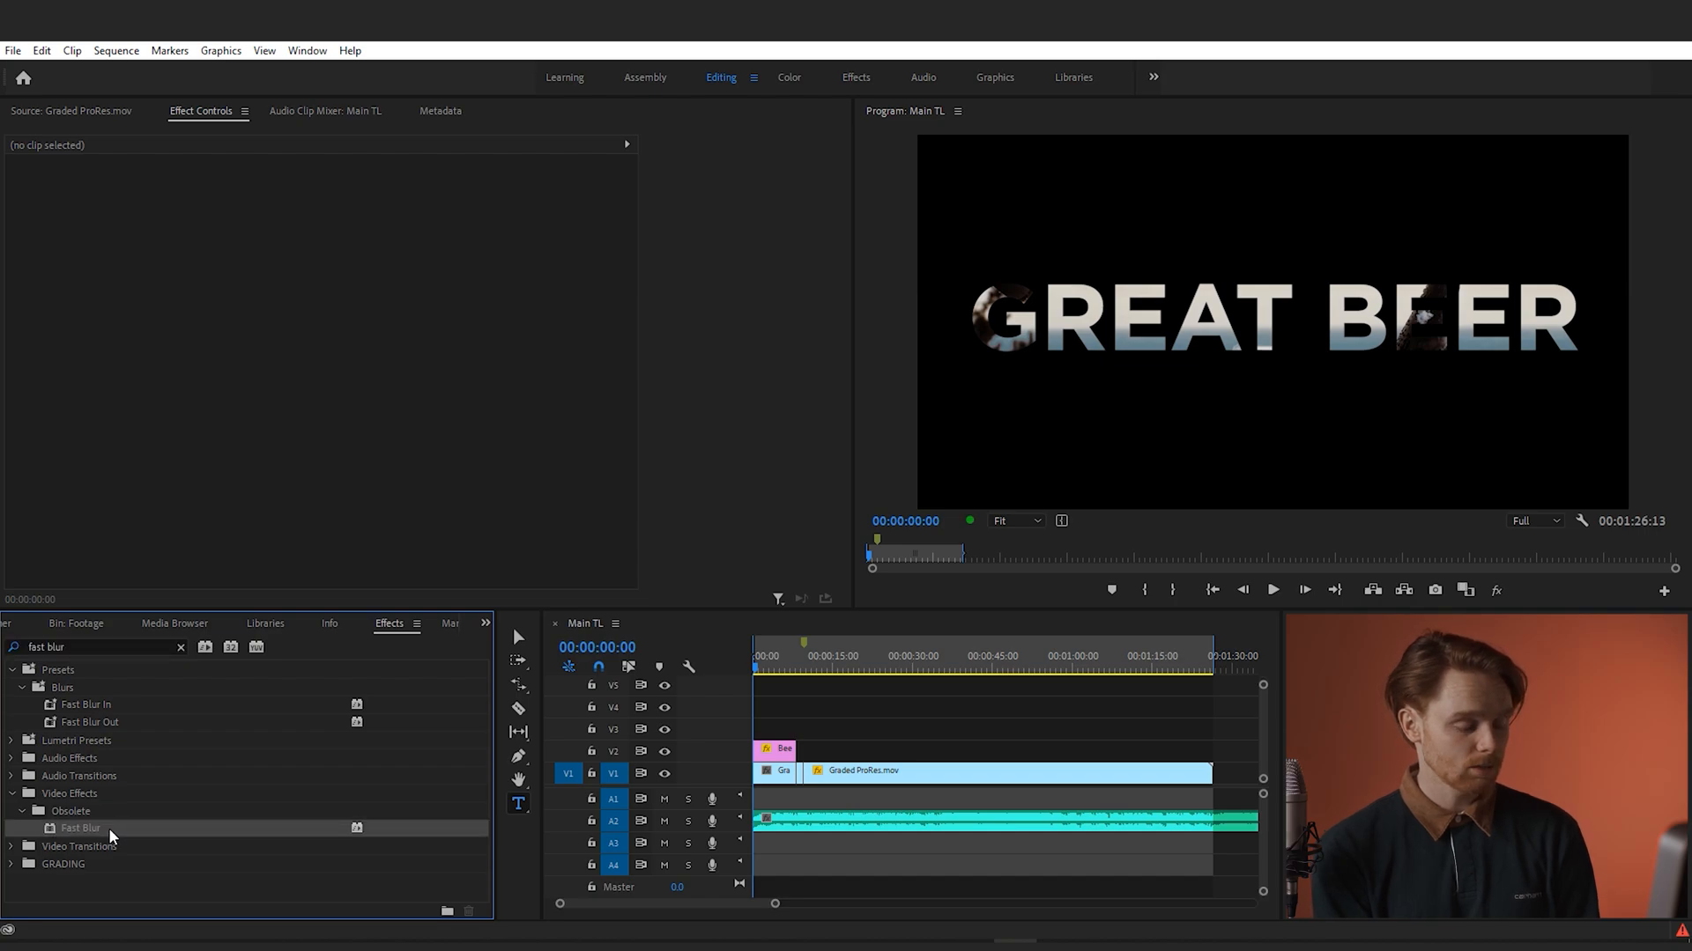
left_click(768, 750)
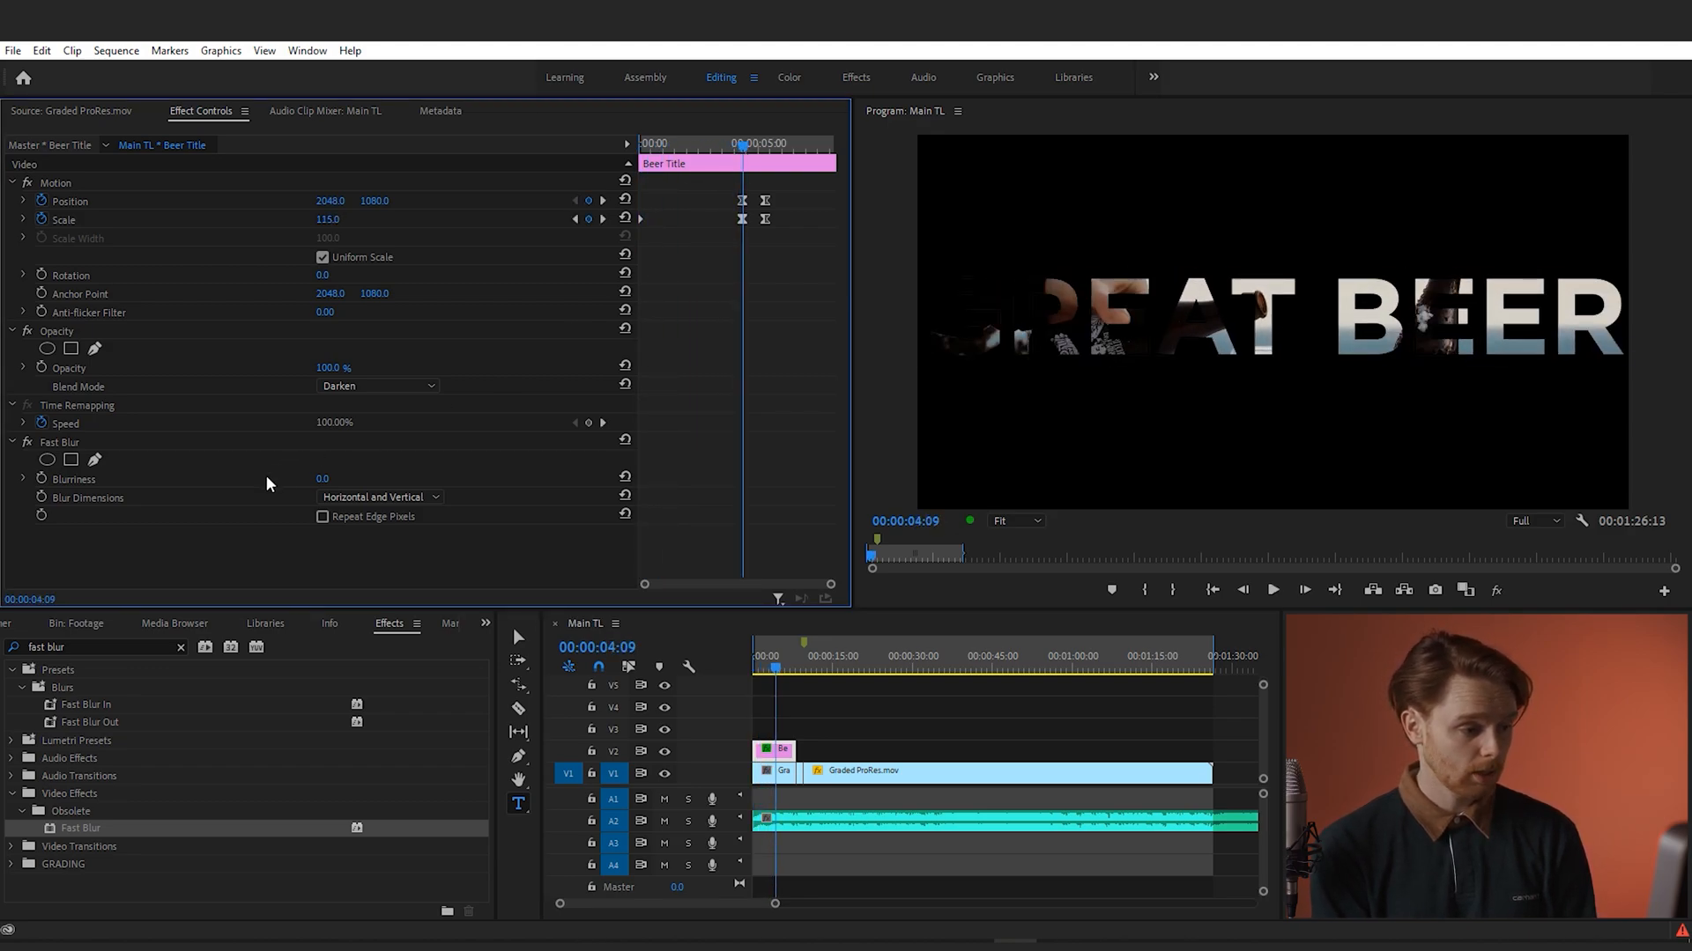
mouse_move(41, 479)
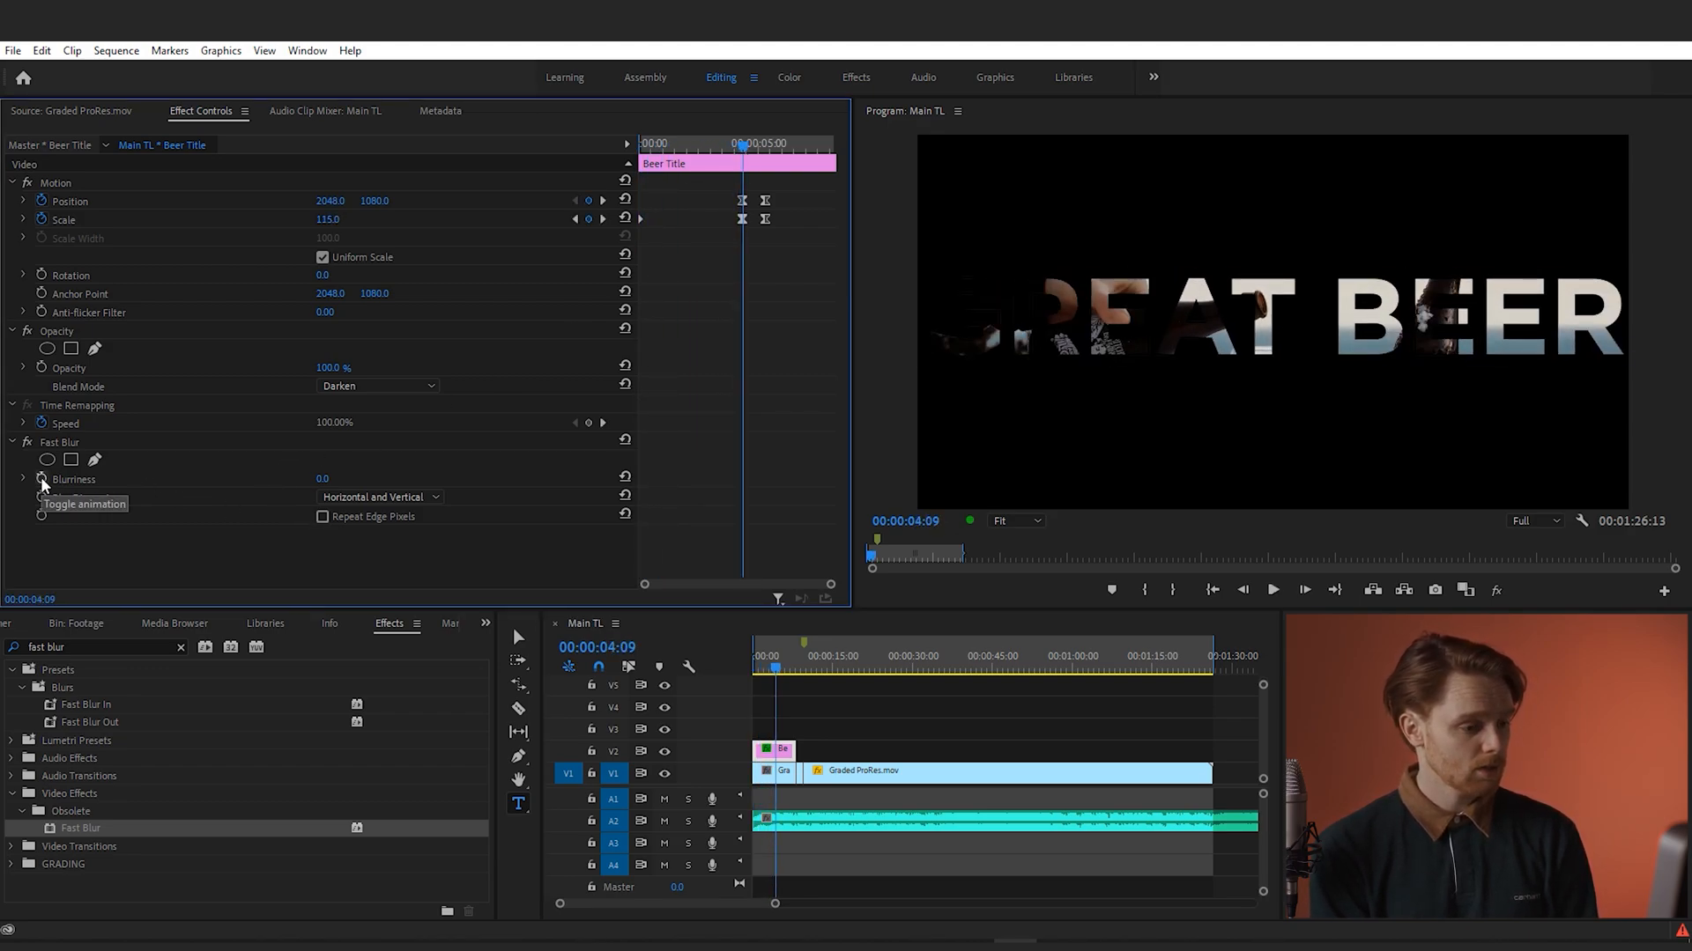
Set a first Blurriness keyframe at 0 around four seconds
left_click(40, 480)
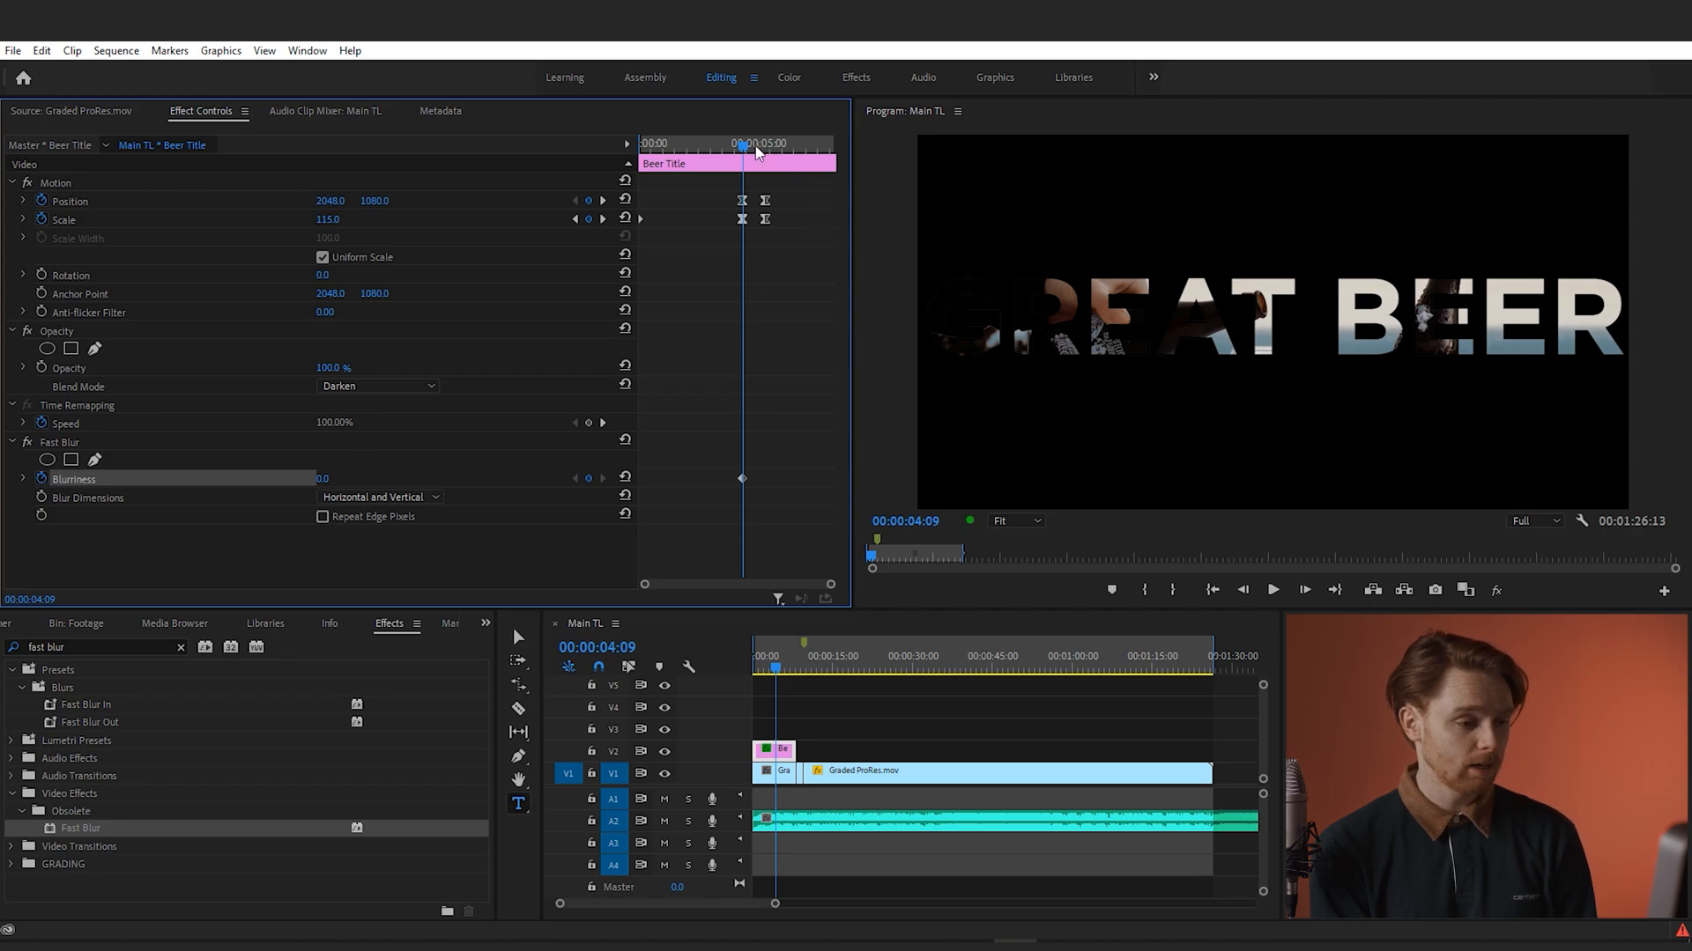